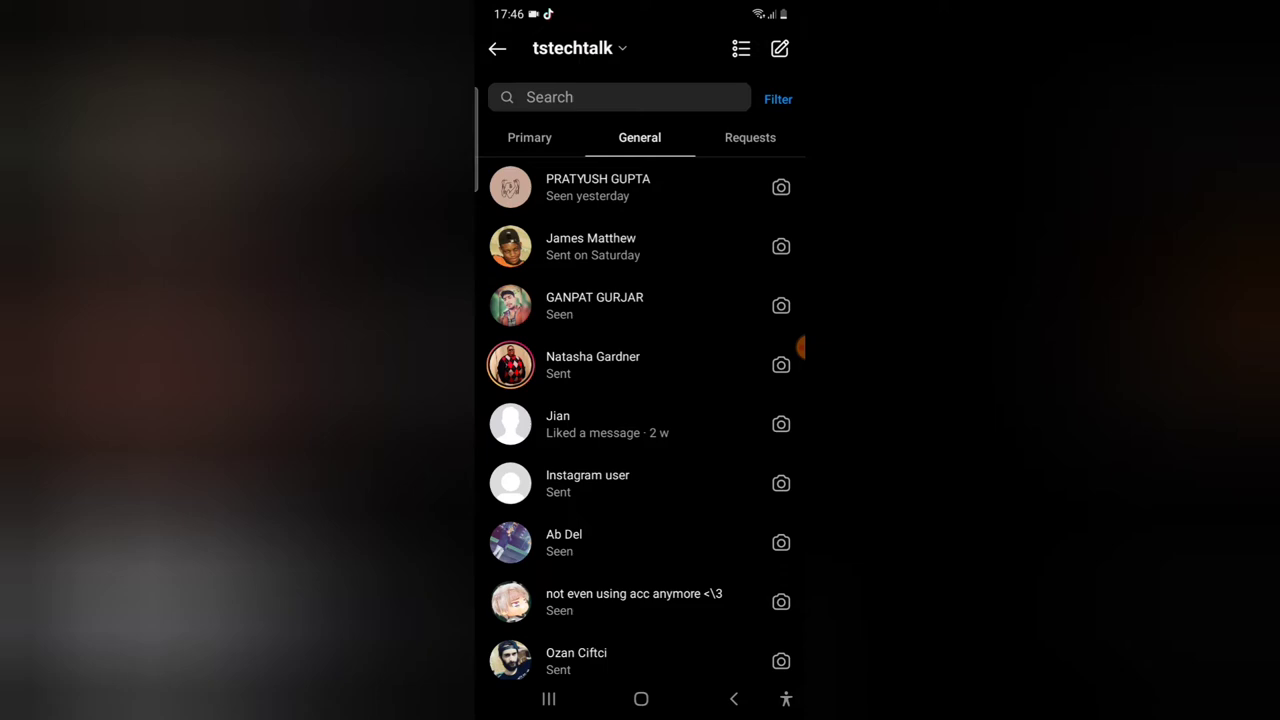
pyautogui.click(618, 96)
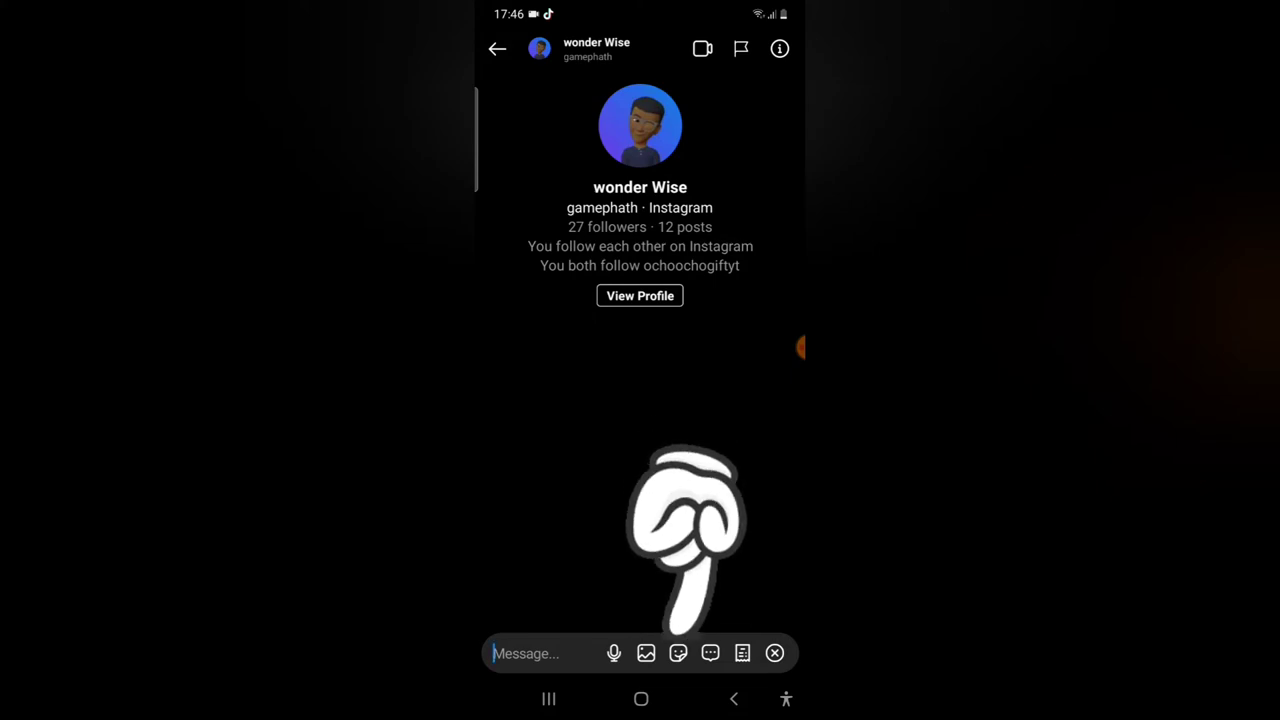
# Step: Bring up the avatar sticker option from the chat's sticker picker
pyautogui.click(678, 652)
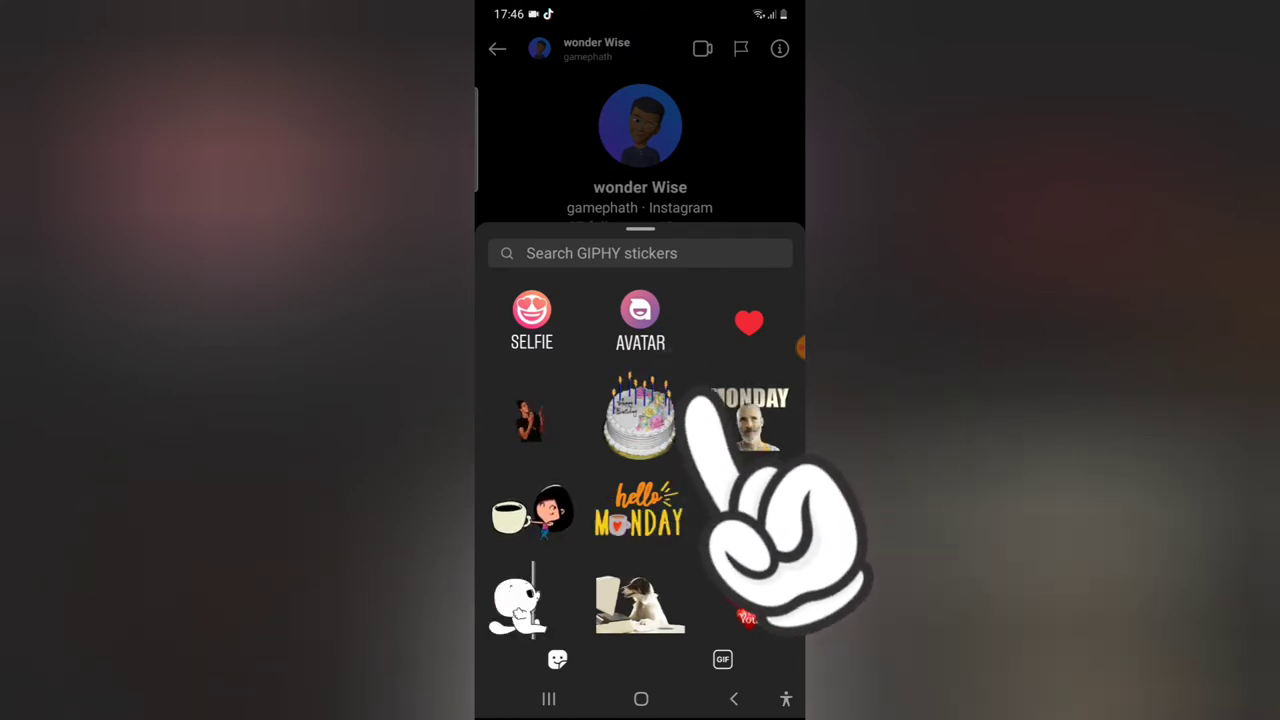
pyautogui.click(640, 320)
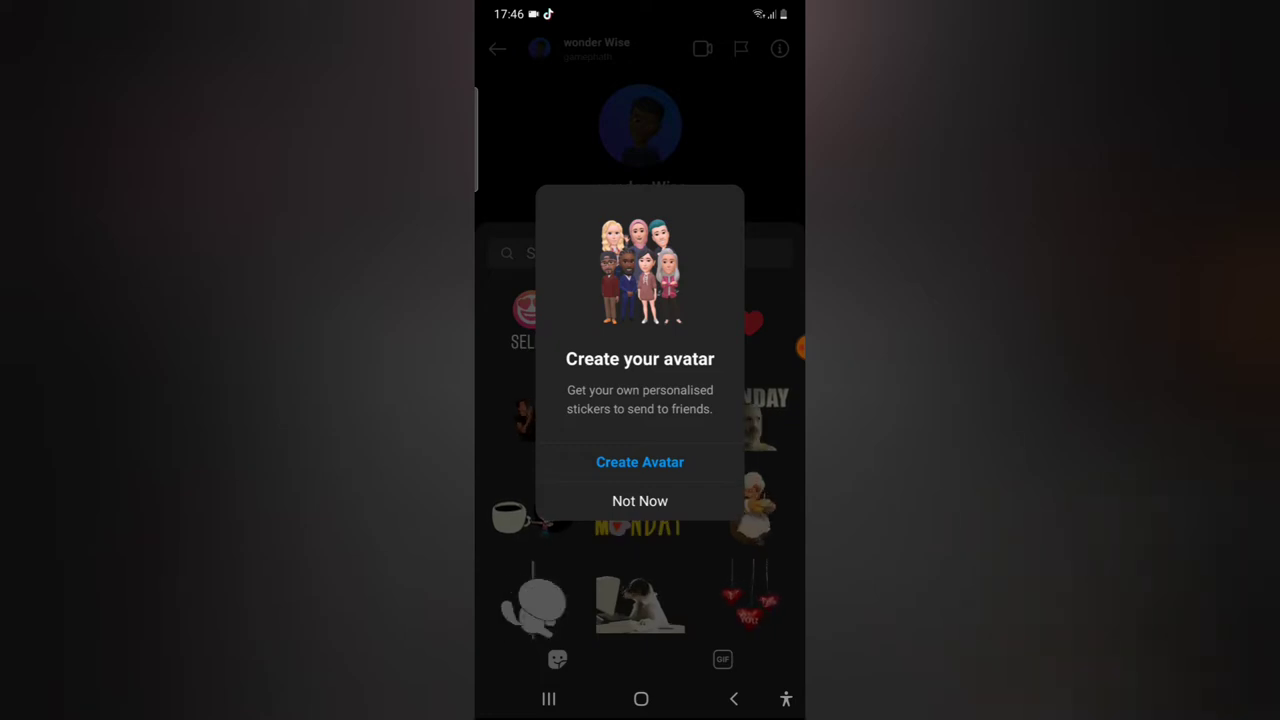
# Step: Start creating a new avatar and give it a brown skin tone
pyautogui.click(640, 462)
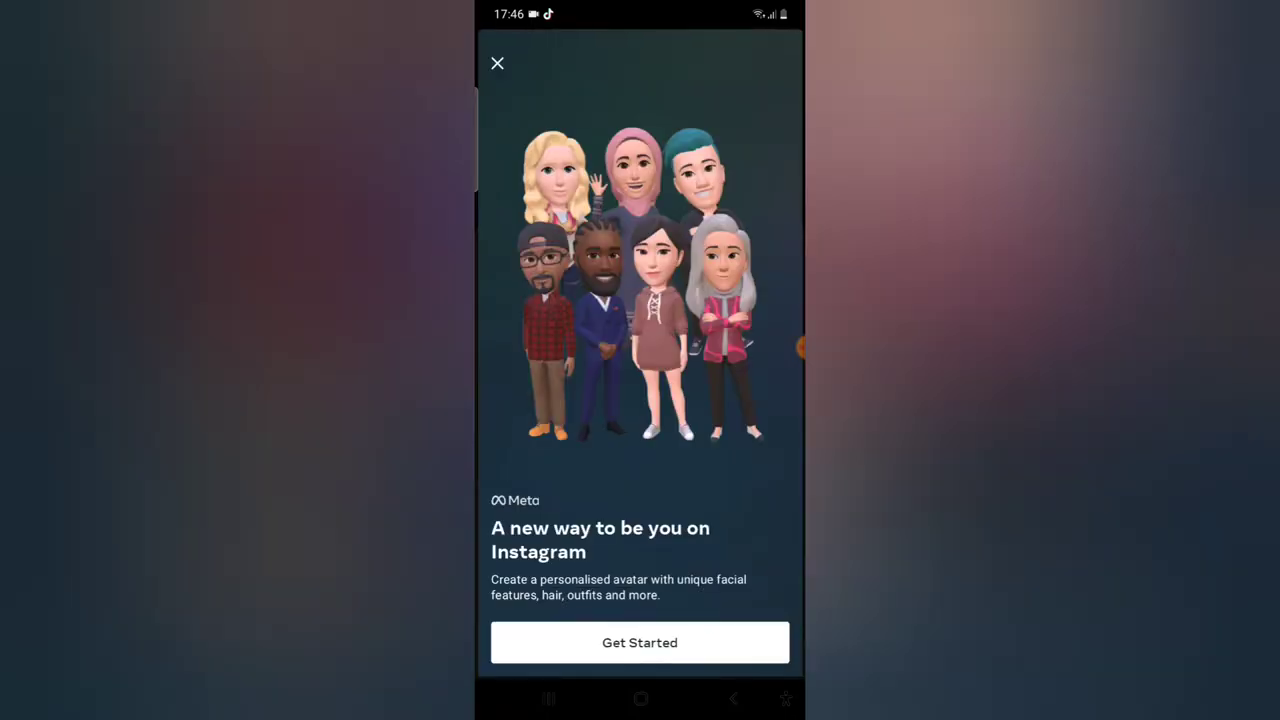
pyautogui.click(640, 642)
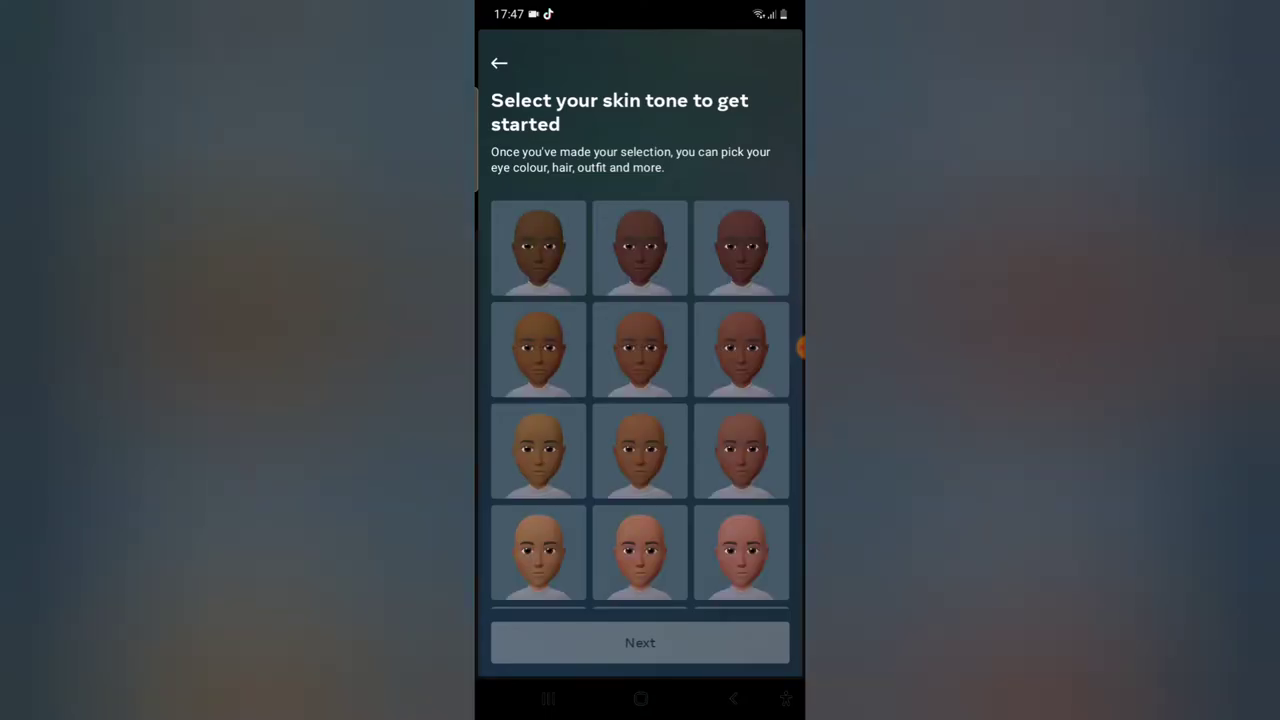
pyautogui.click(740, 240)
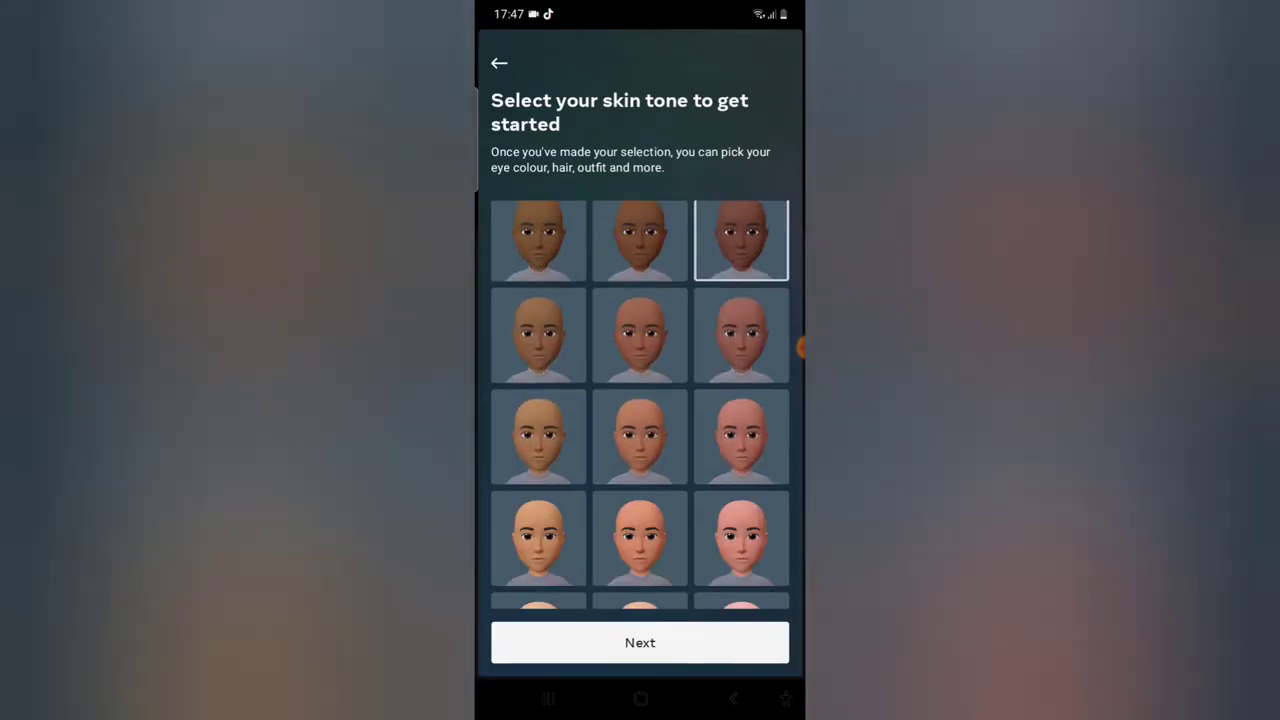
pyautogui.click(640, 642)
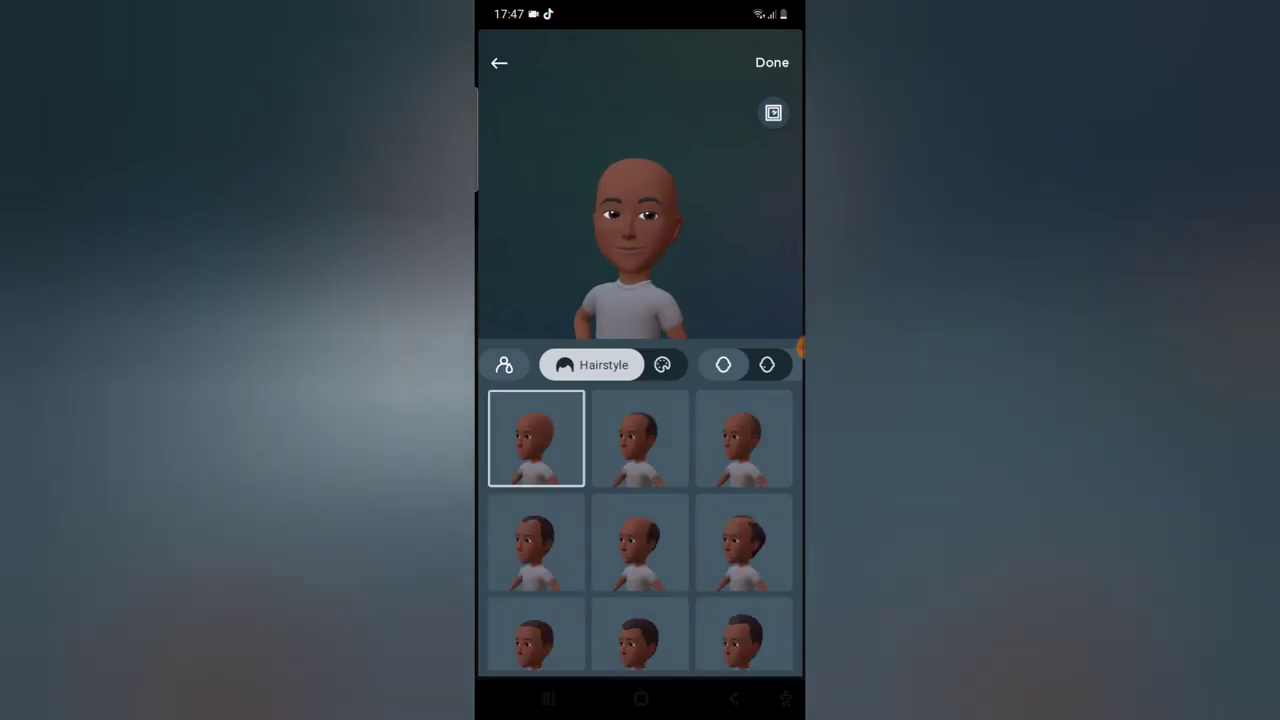
# Step: Give the avatar a short hairstyle in the darkest hair colour
pyautogui.scroll(-3)
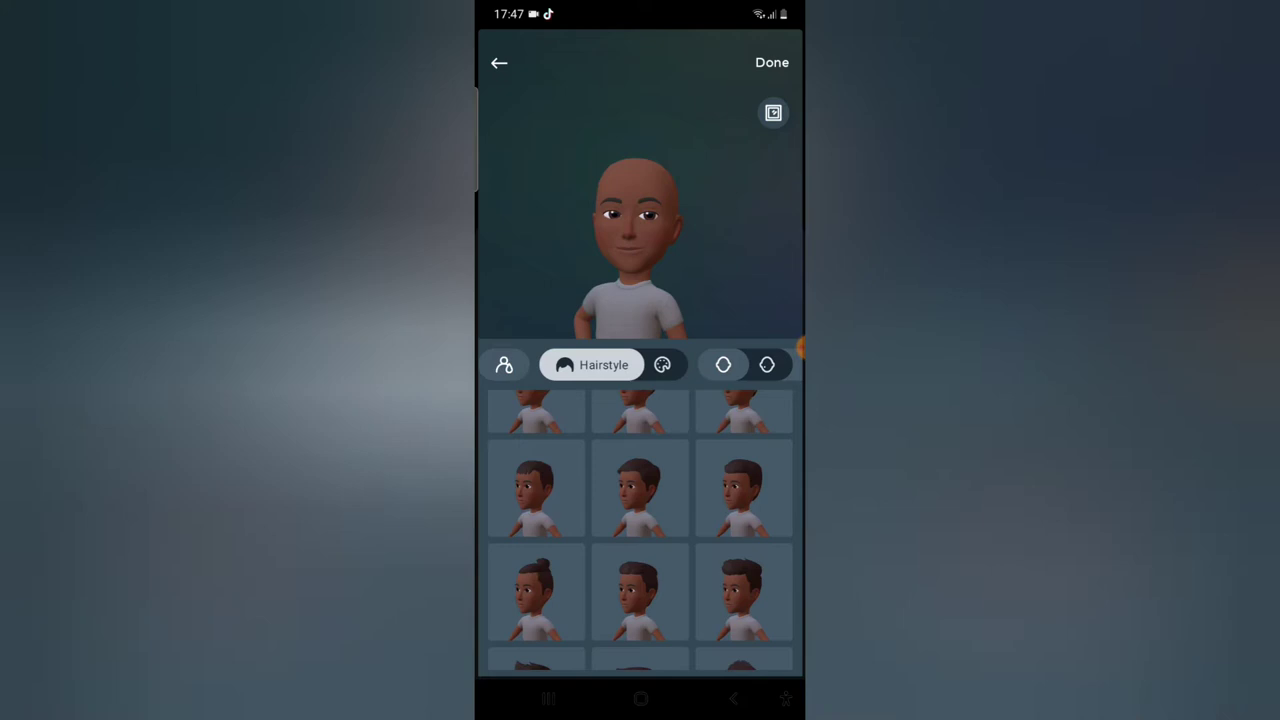
pyautogui.click(744, 488)
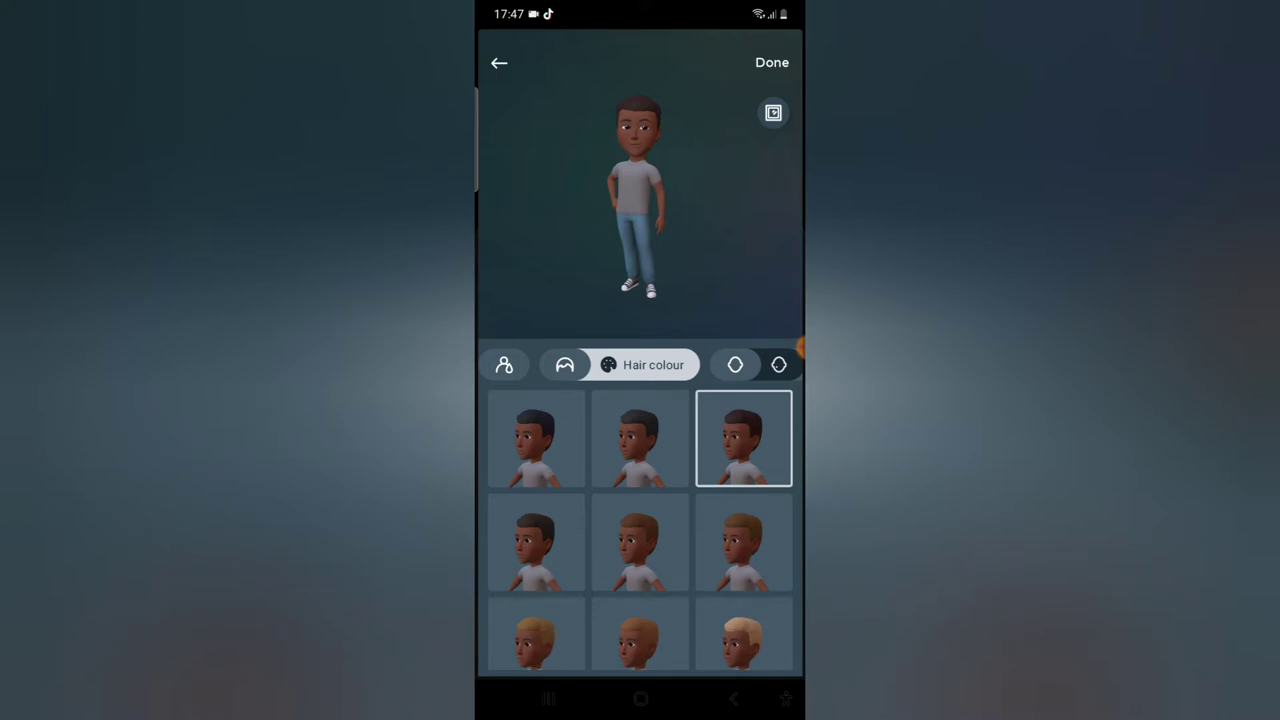
pyautogui.click(536, 438)
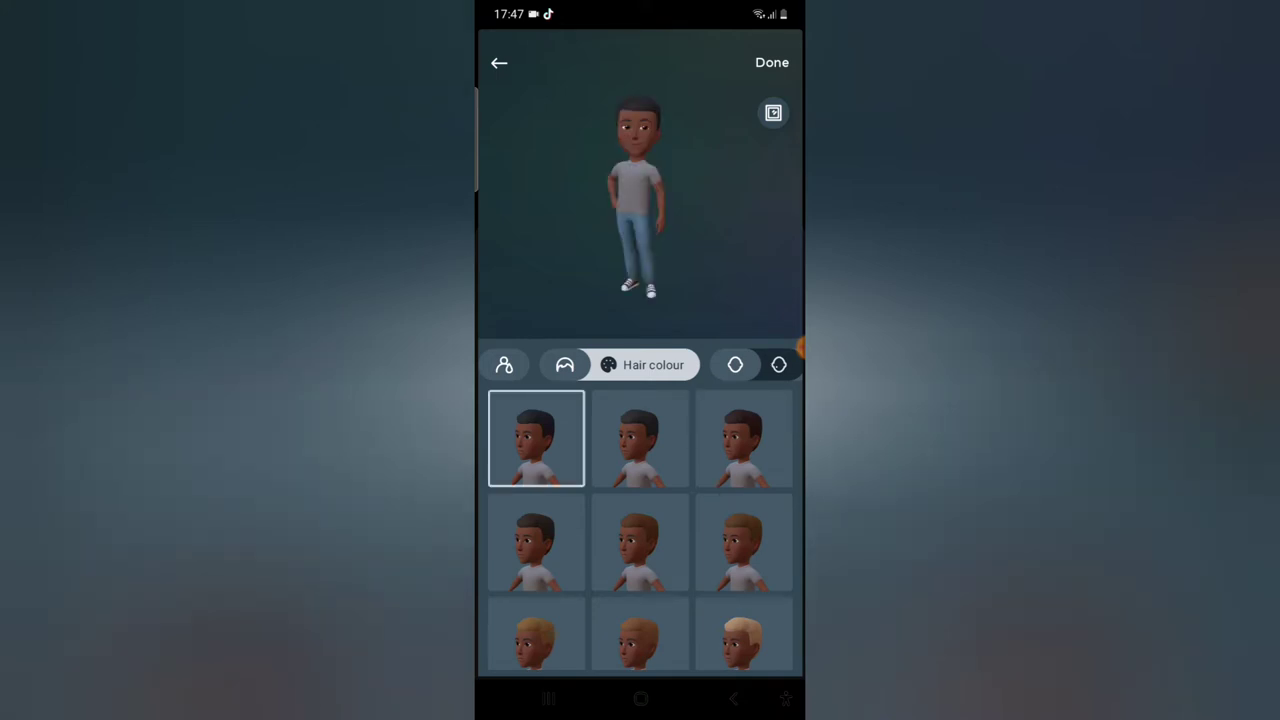
pyautogui.click(496, 364)
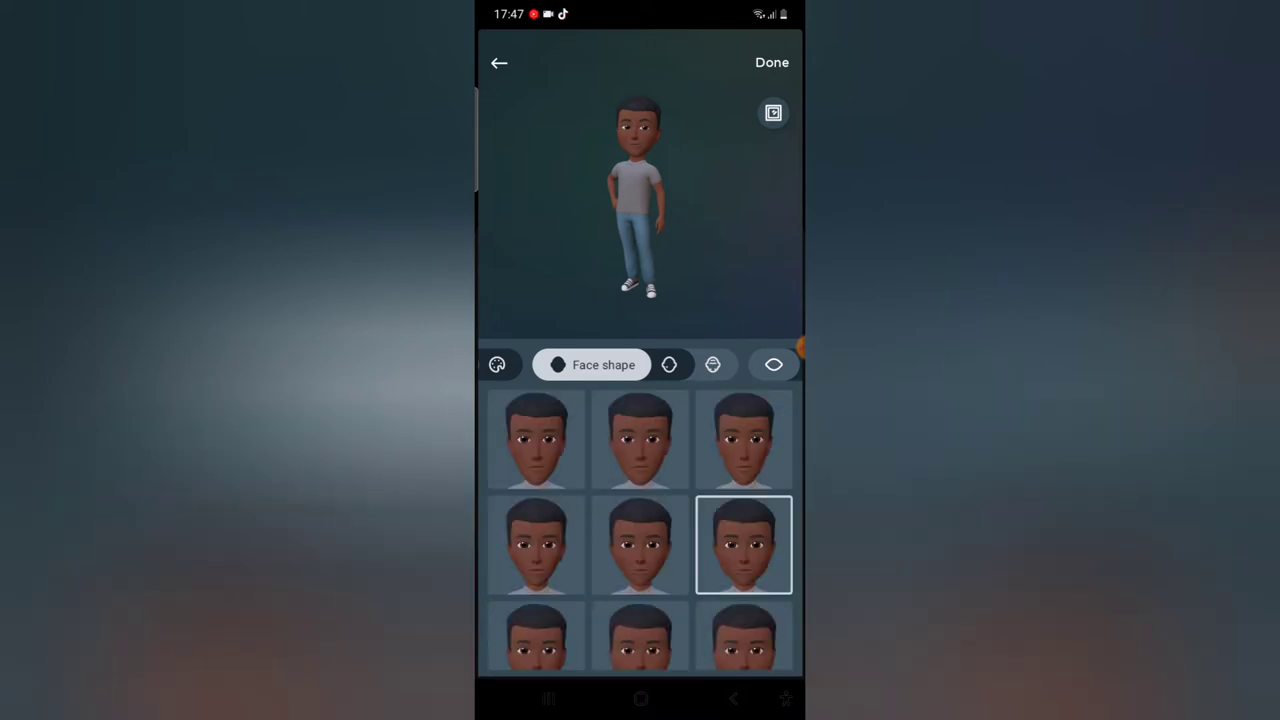
# Step: Choose a face shape for the avatar and continue past face lines
pyautogui.click(536, 544)
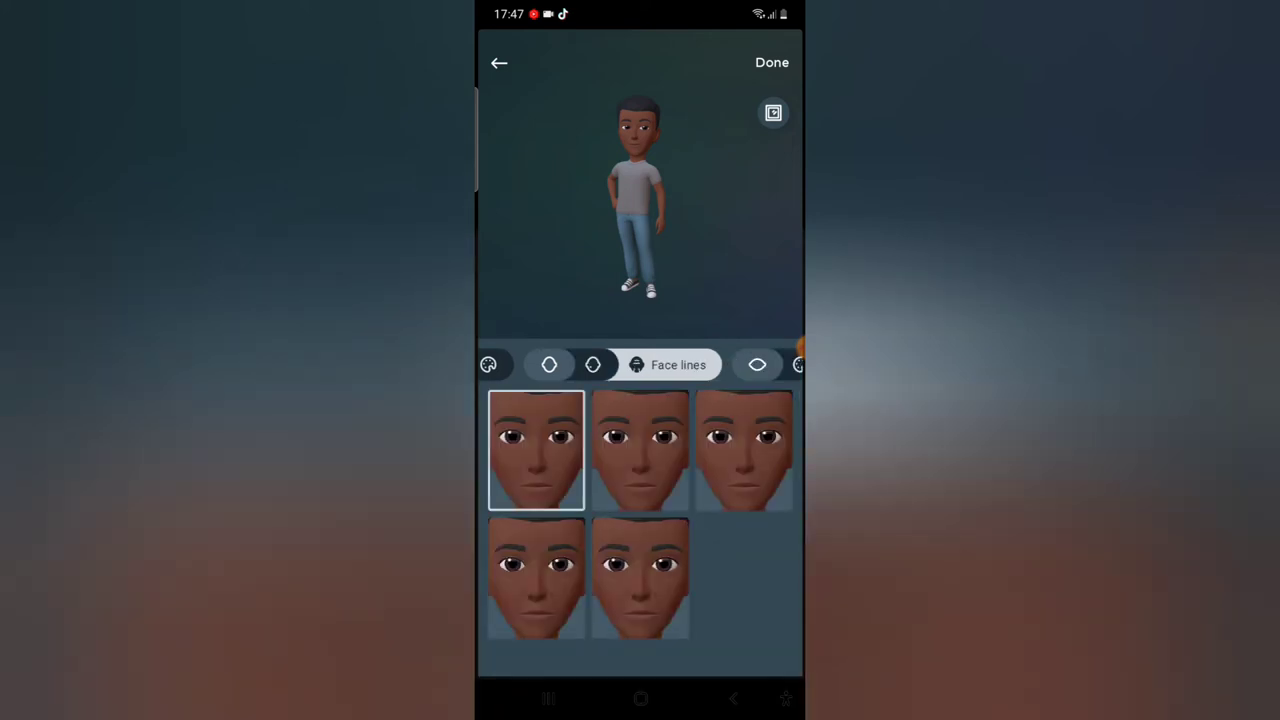
pyautogui.click(592, 364)
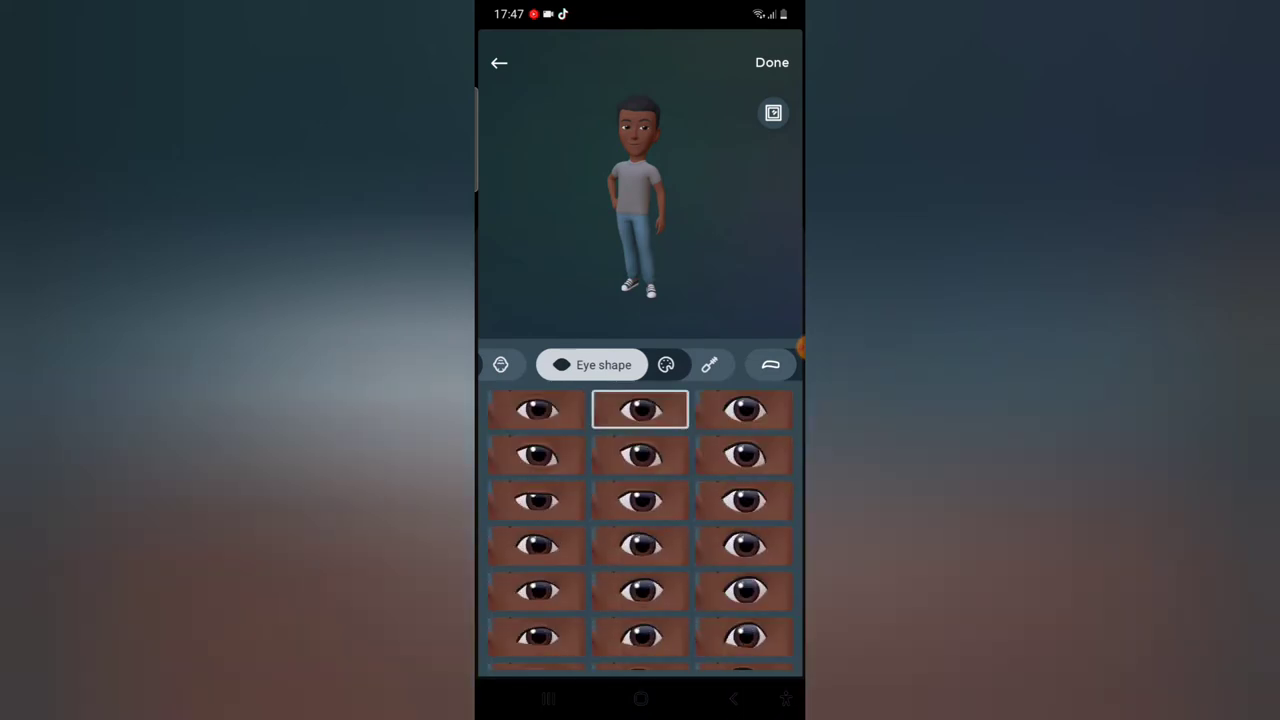
# Step: Settle on an eye shape, then pass through eye colour and eye make-up choices
pyautogui.click(536, 544)
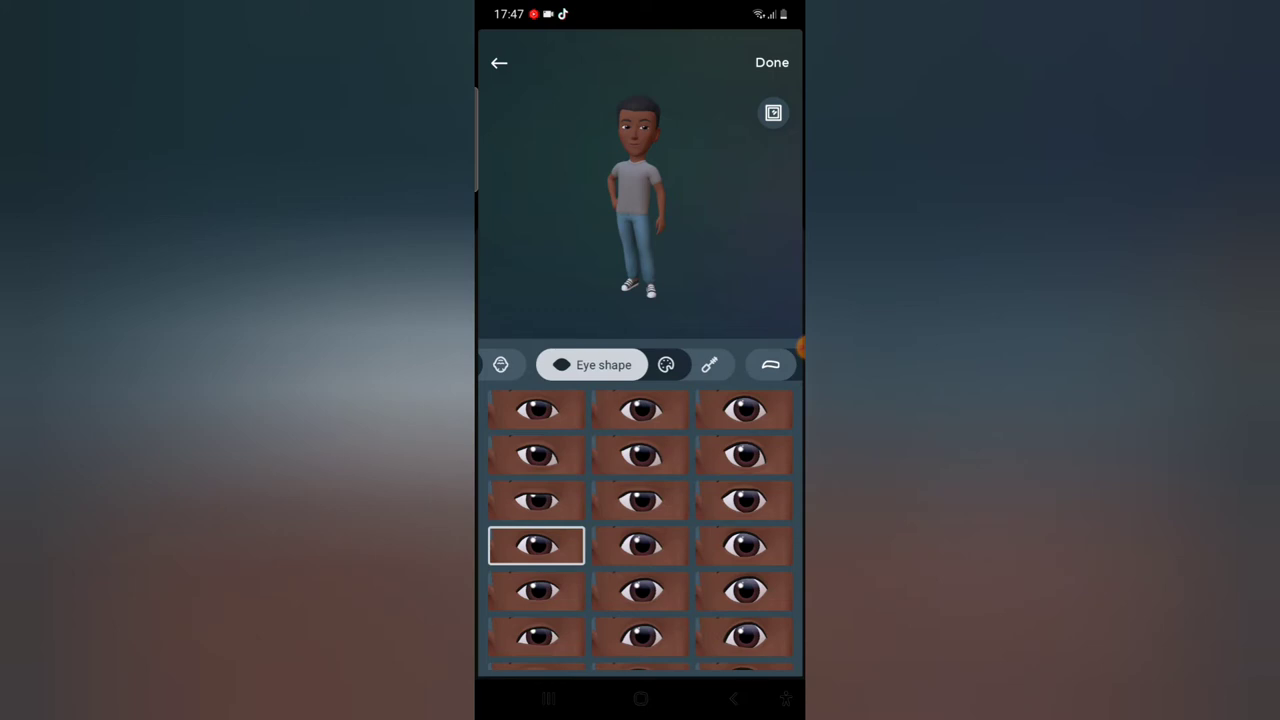
pyautogui.click(536, 636)
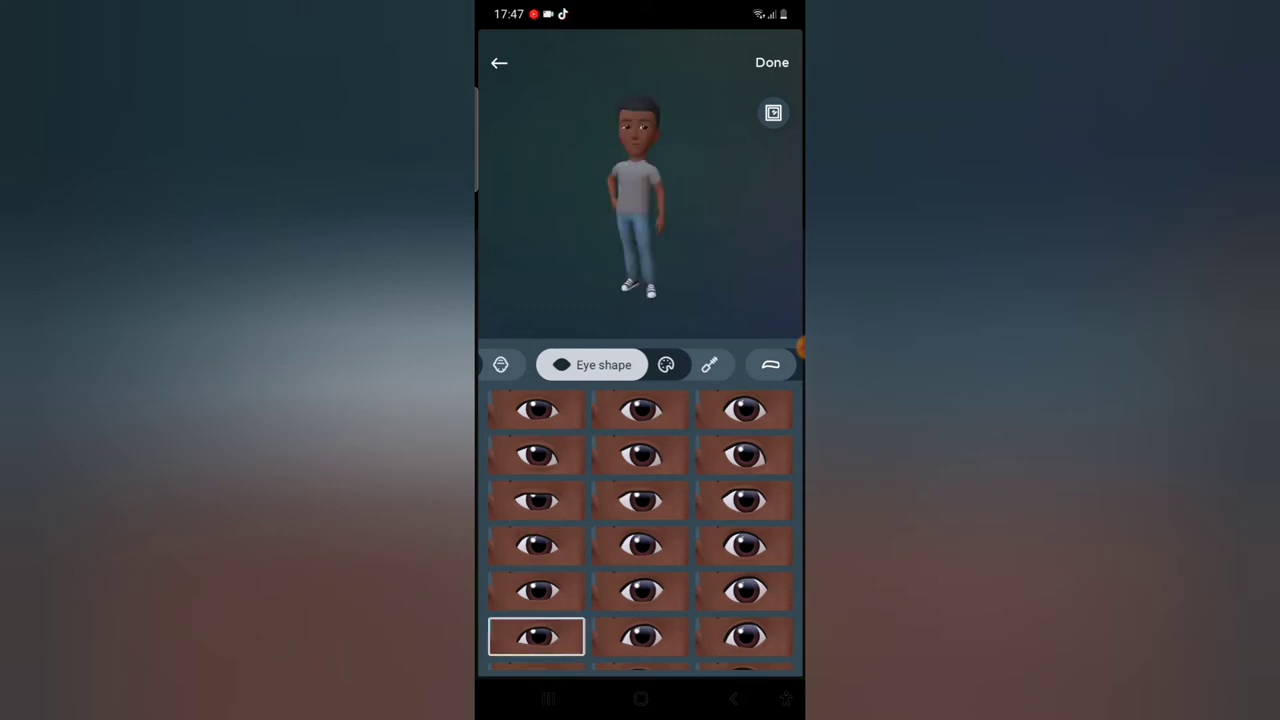
pyautogui.click(604, 364)
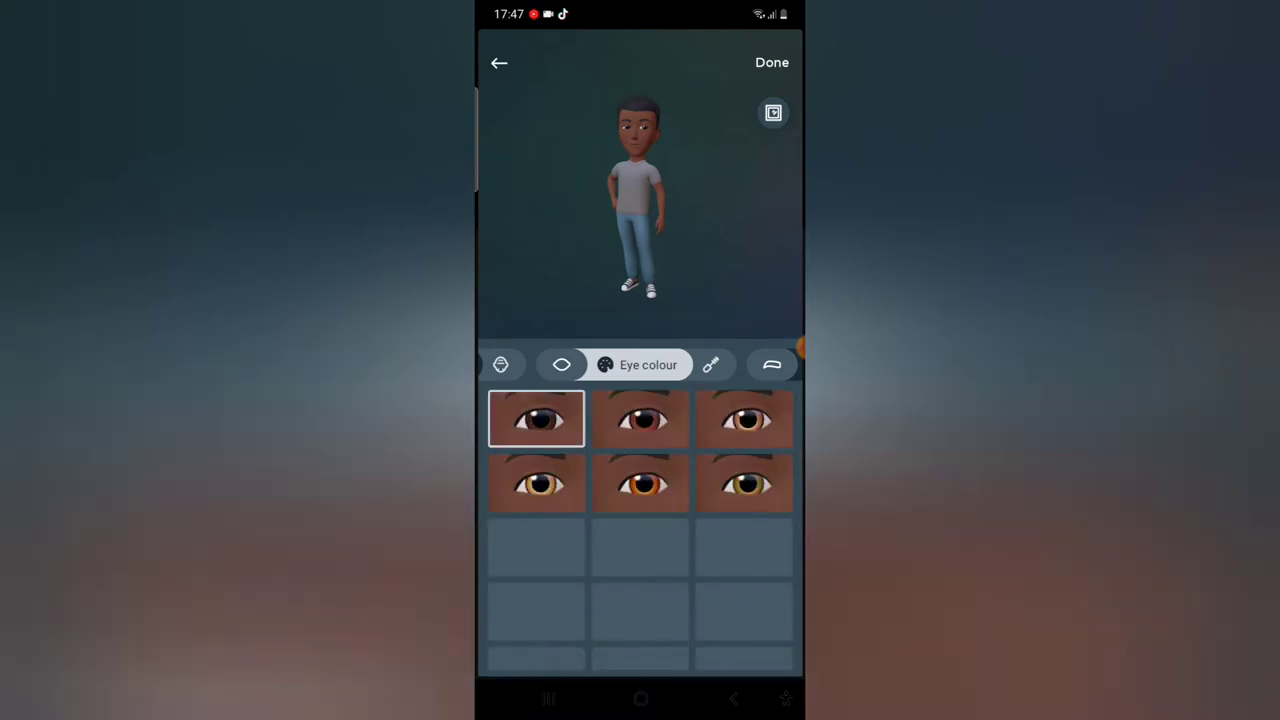
pyautogui.scroll(-3)
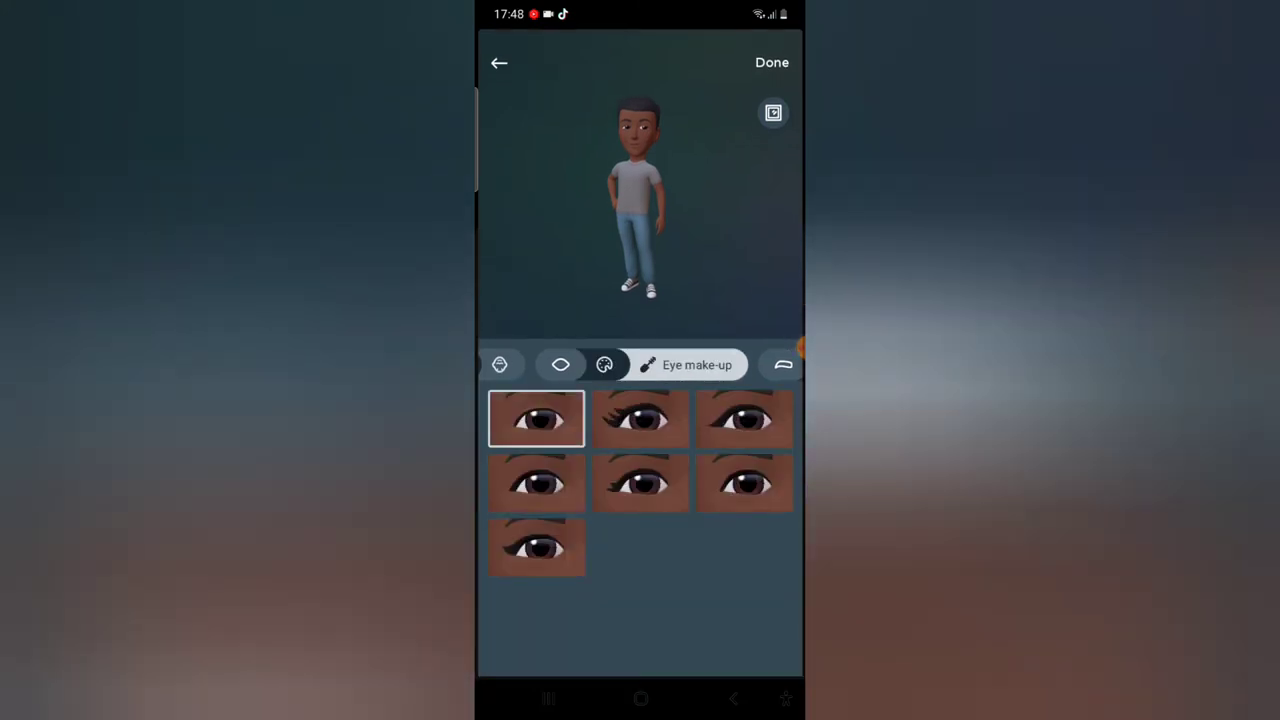
pyautogui.click(536, 482)
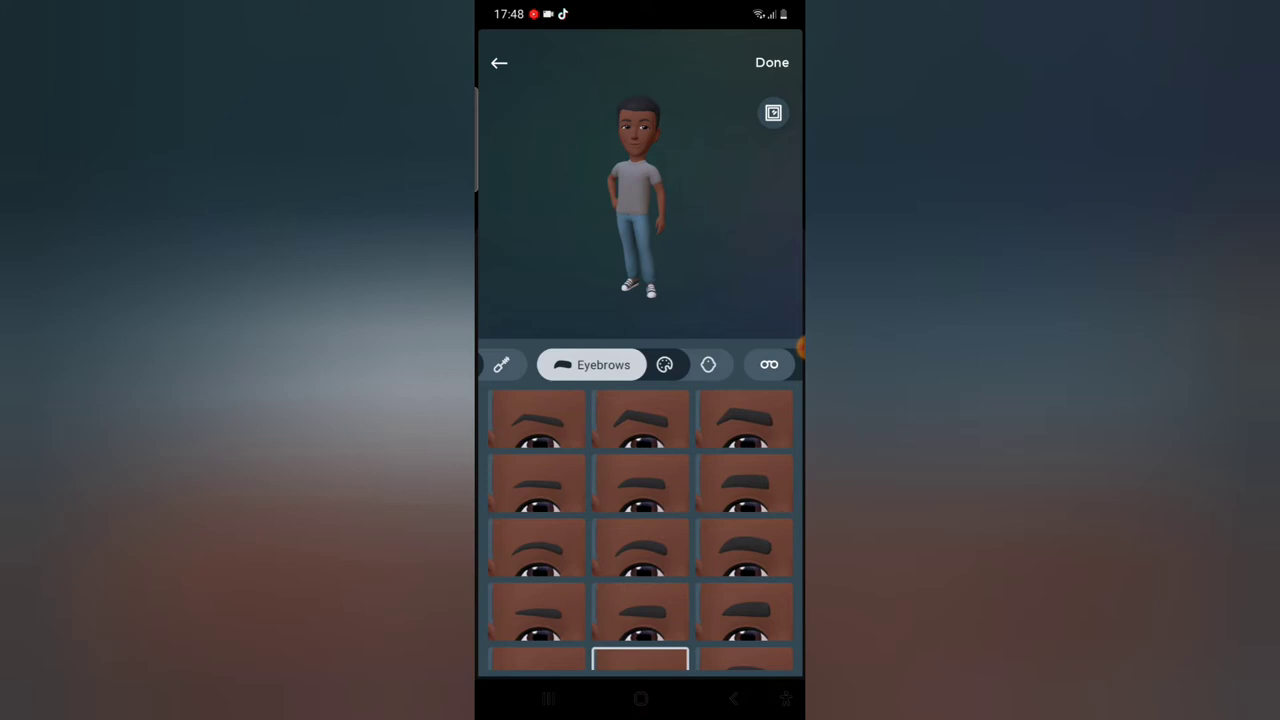
# Step: Give the avatar a thicker eyebrow style in dark colour, with no bindi
pyautogui.click(640, 420)
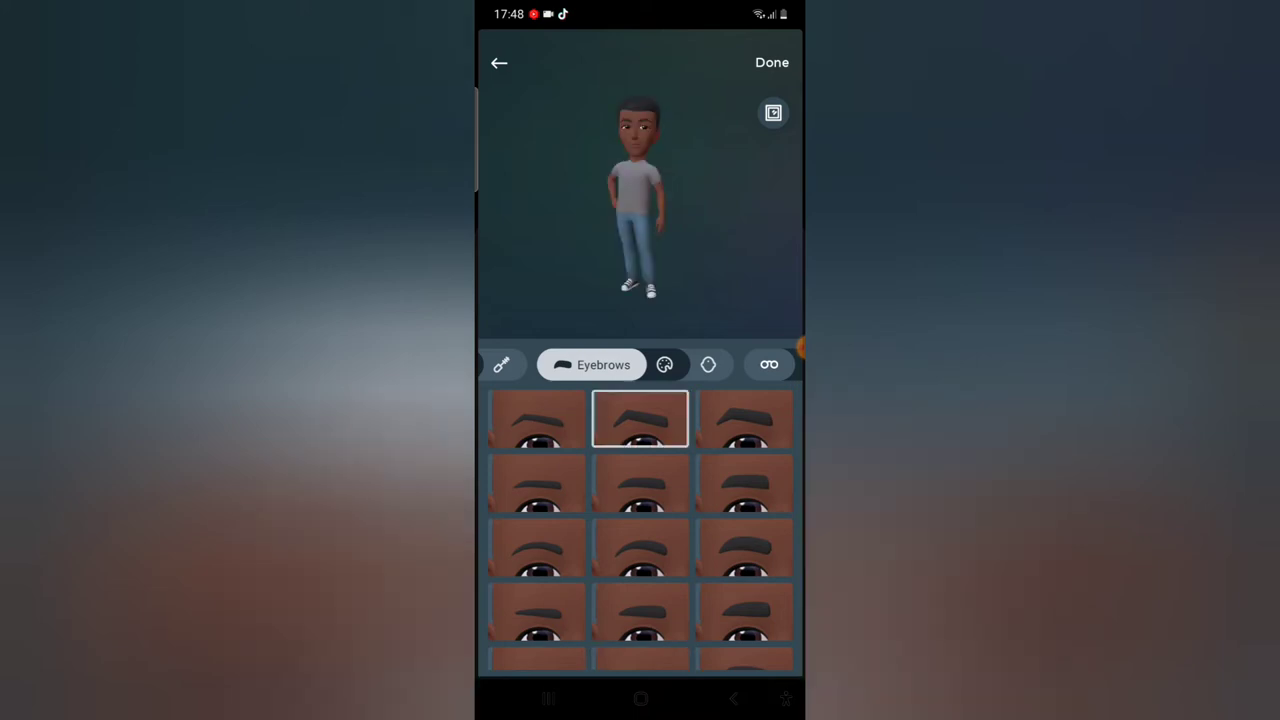
pyautogui.click(664, 364)
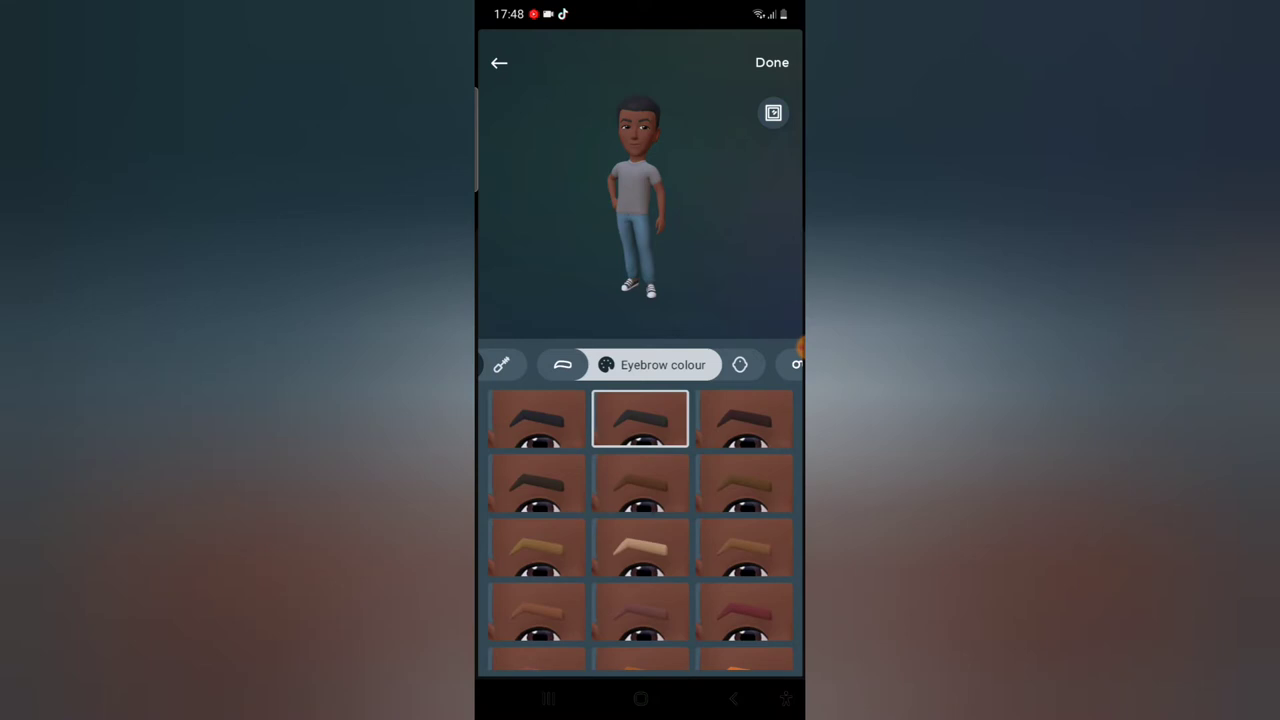
pyautogui.click(536, 418)
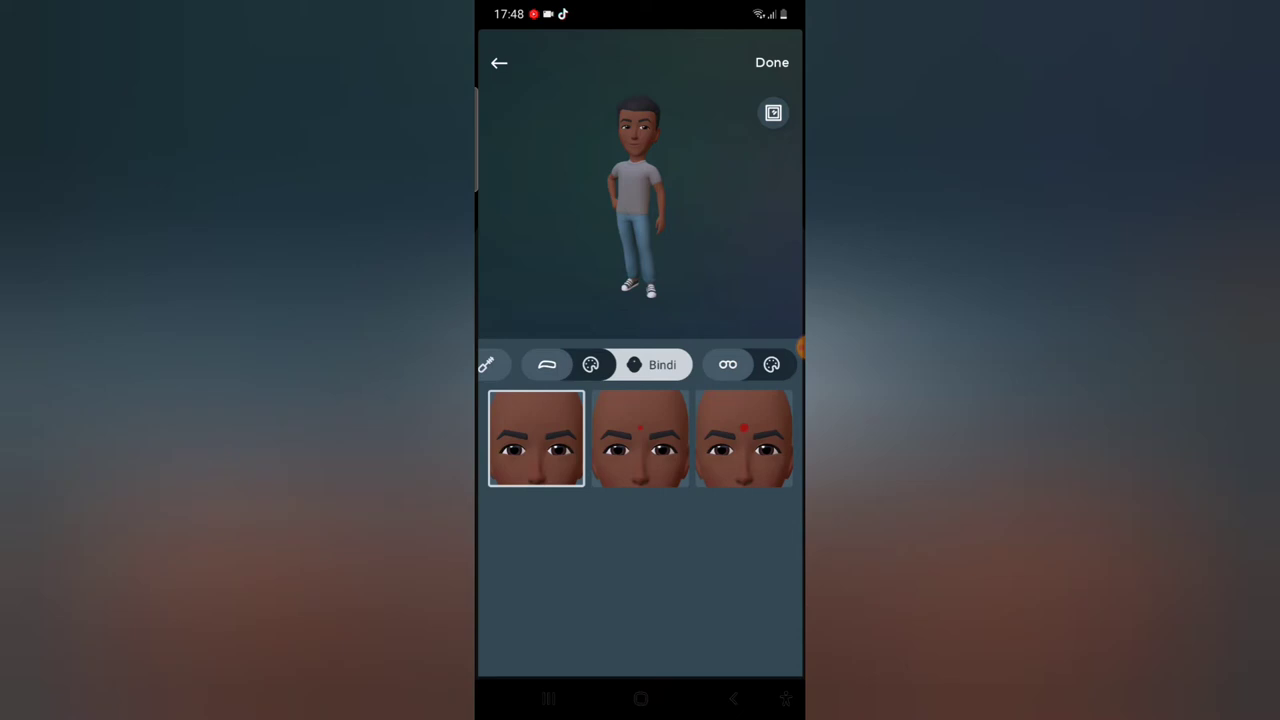
pyautogui.click(728, 364)
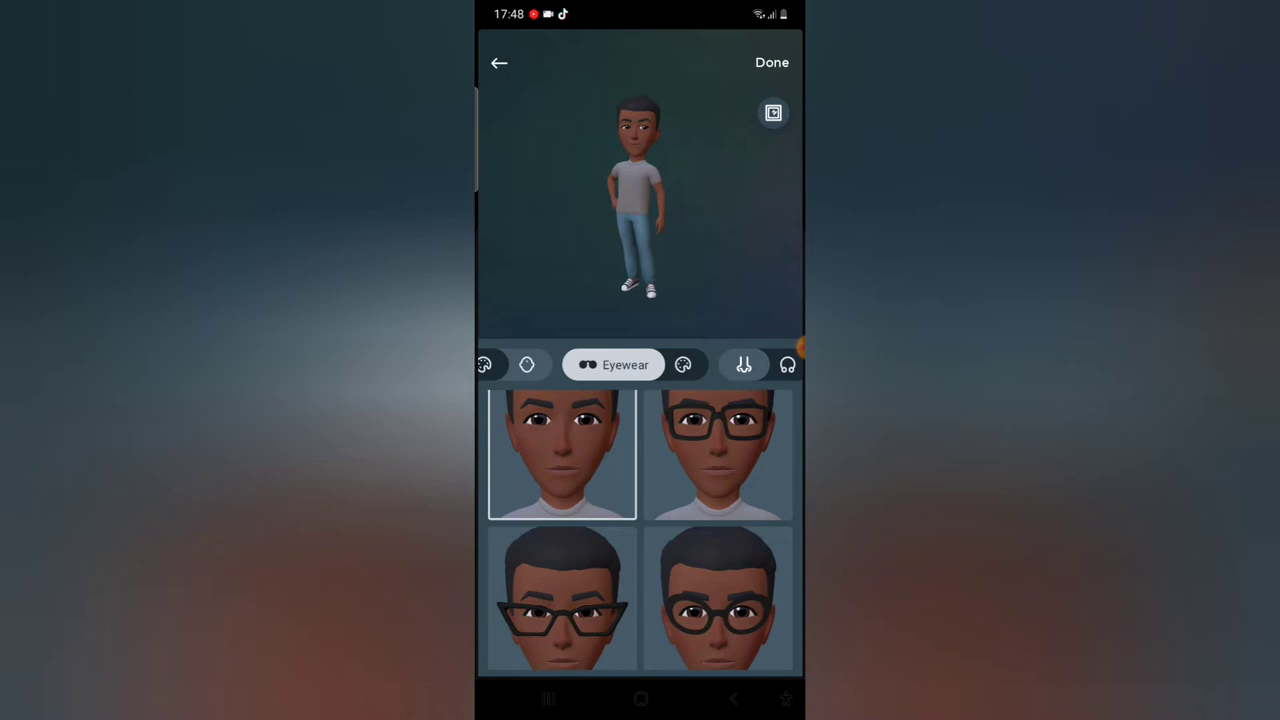
# Step: Put black-rimmed glasses on the avatar and continue to mouth options
pyautogui.click(716, 456)
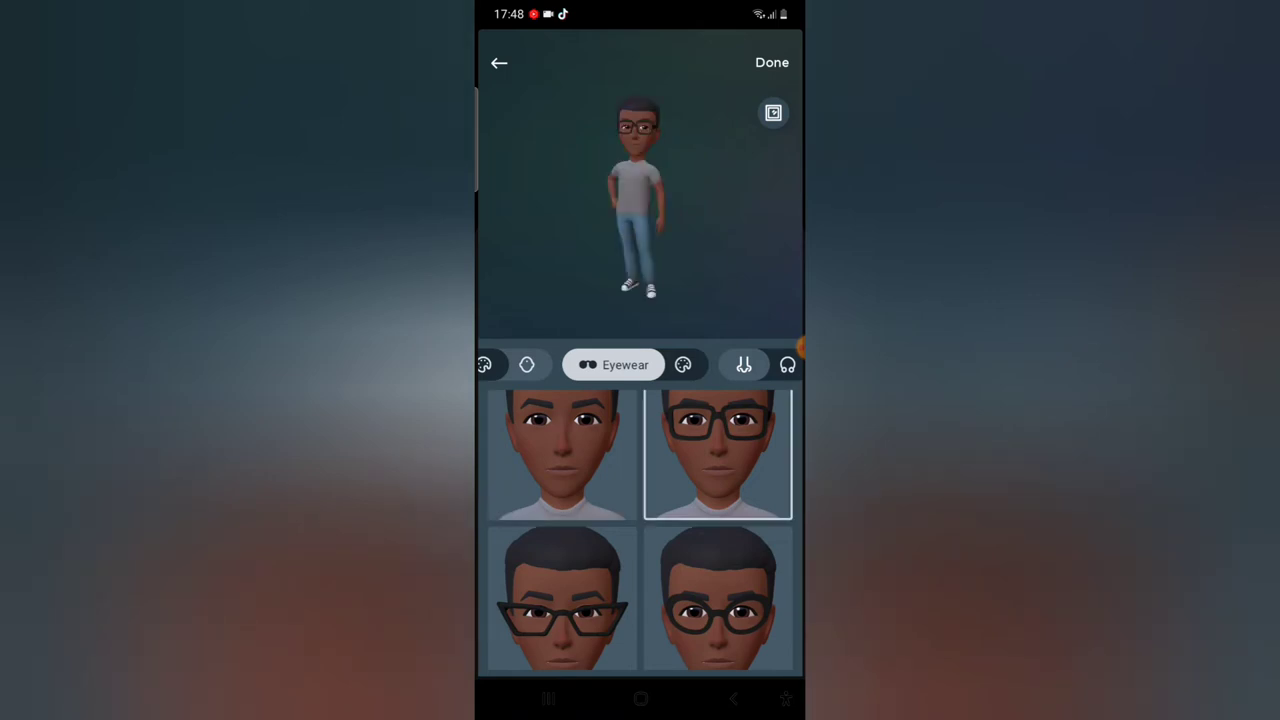
pyautogui.click(684, 364)
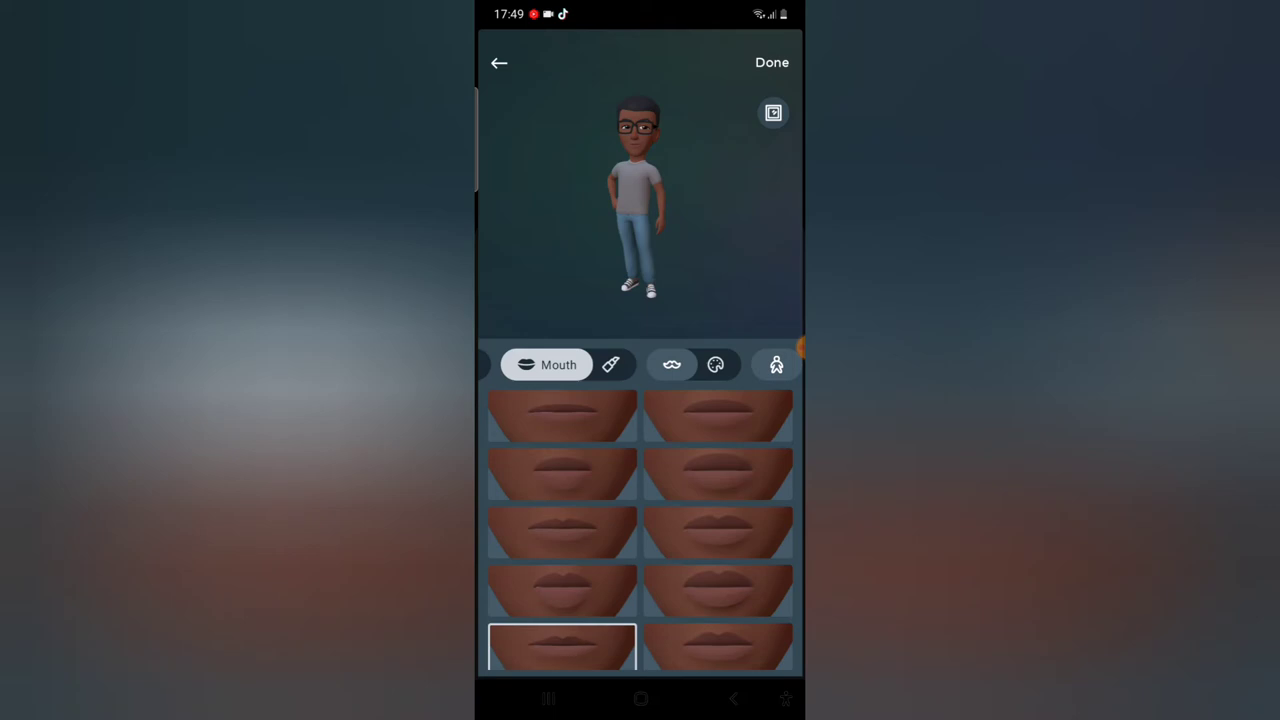
# Step: Choose a lip shape for the avatar's mouth
pyautogui.click(718, 648)
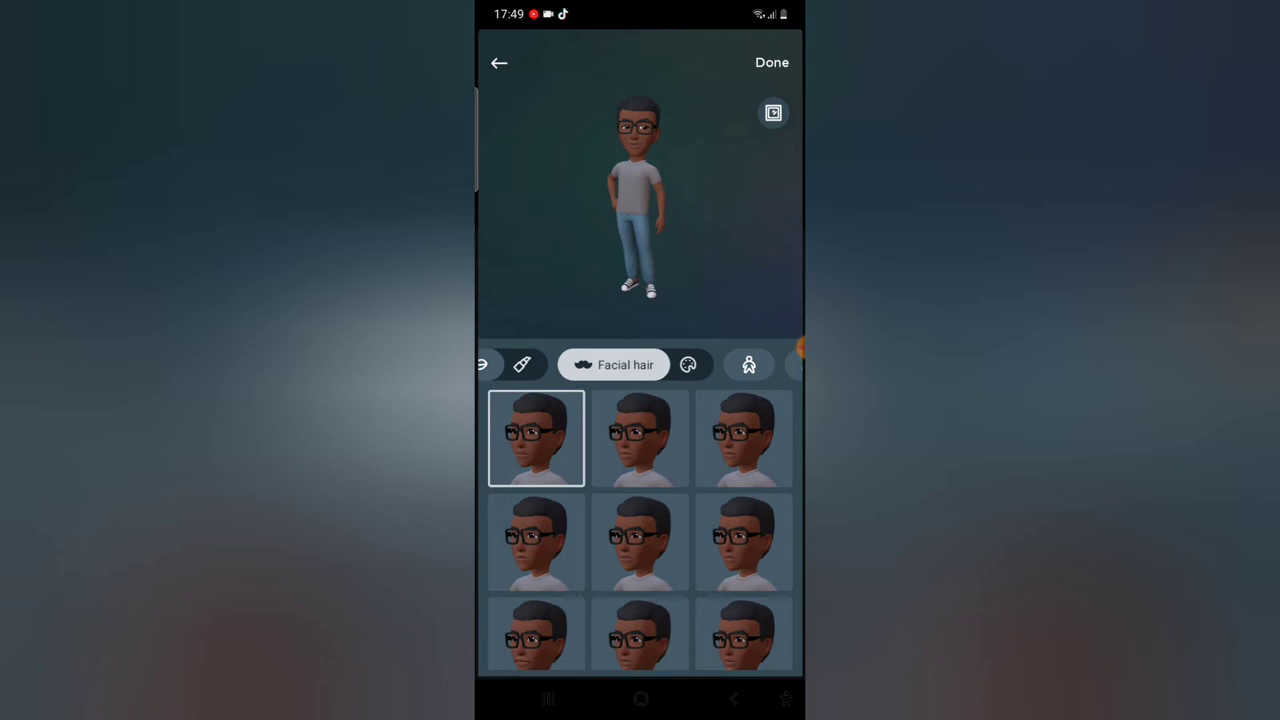
# Step: Keep the avatar clean-shaven, pick a body shape, and move to outfit choices
pyautogui.scroll(-3)
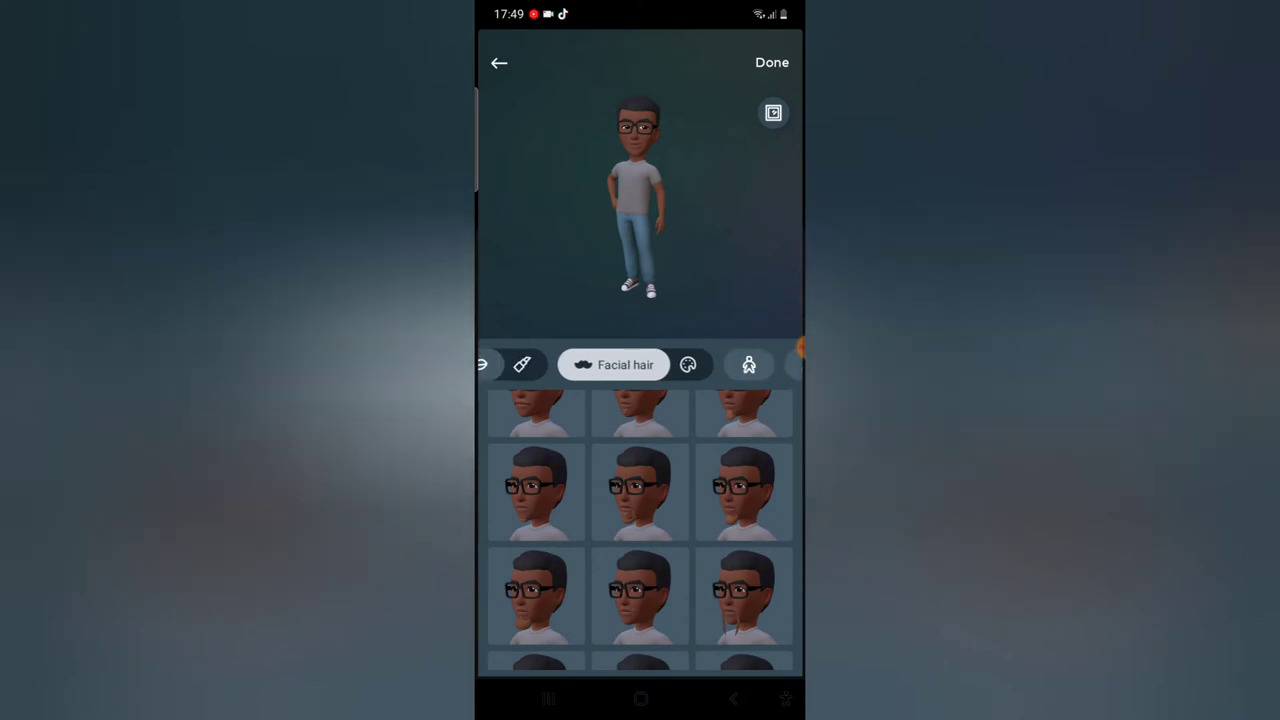
pyautogui.click(556, 364)
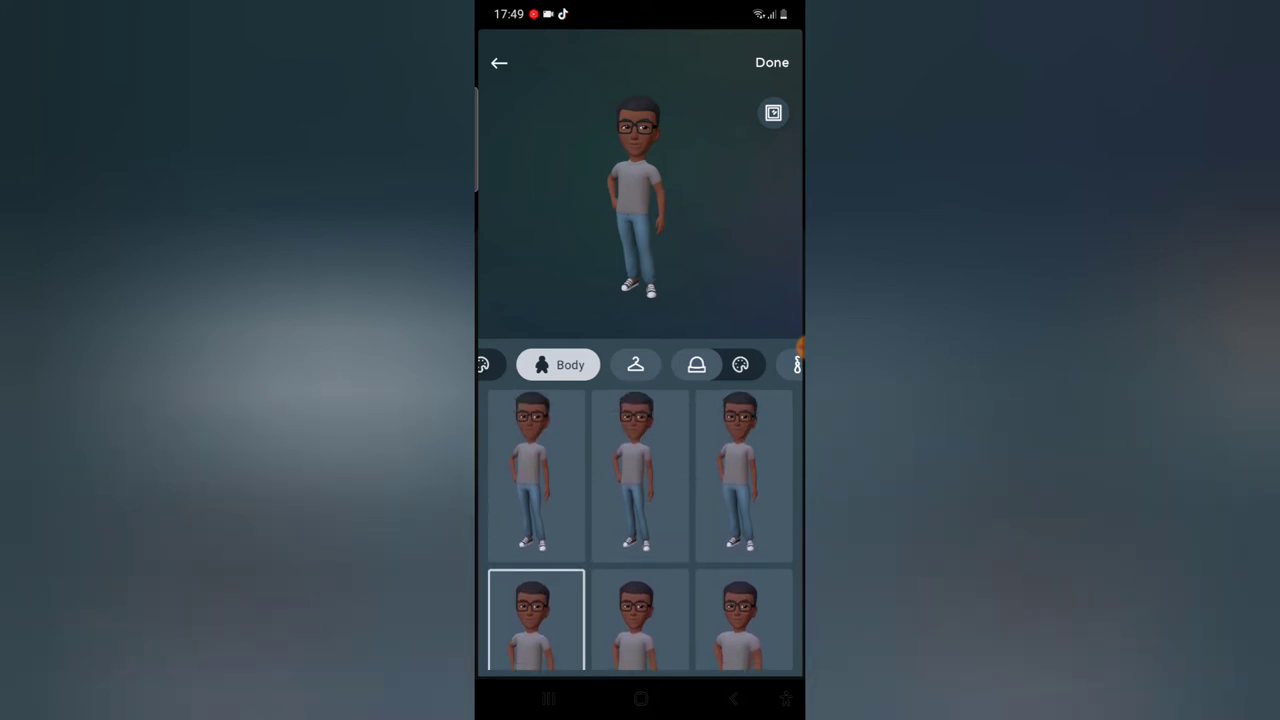
pyautogui.click(640, 476)
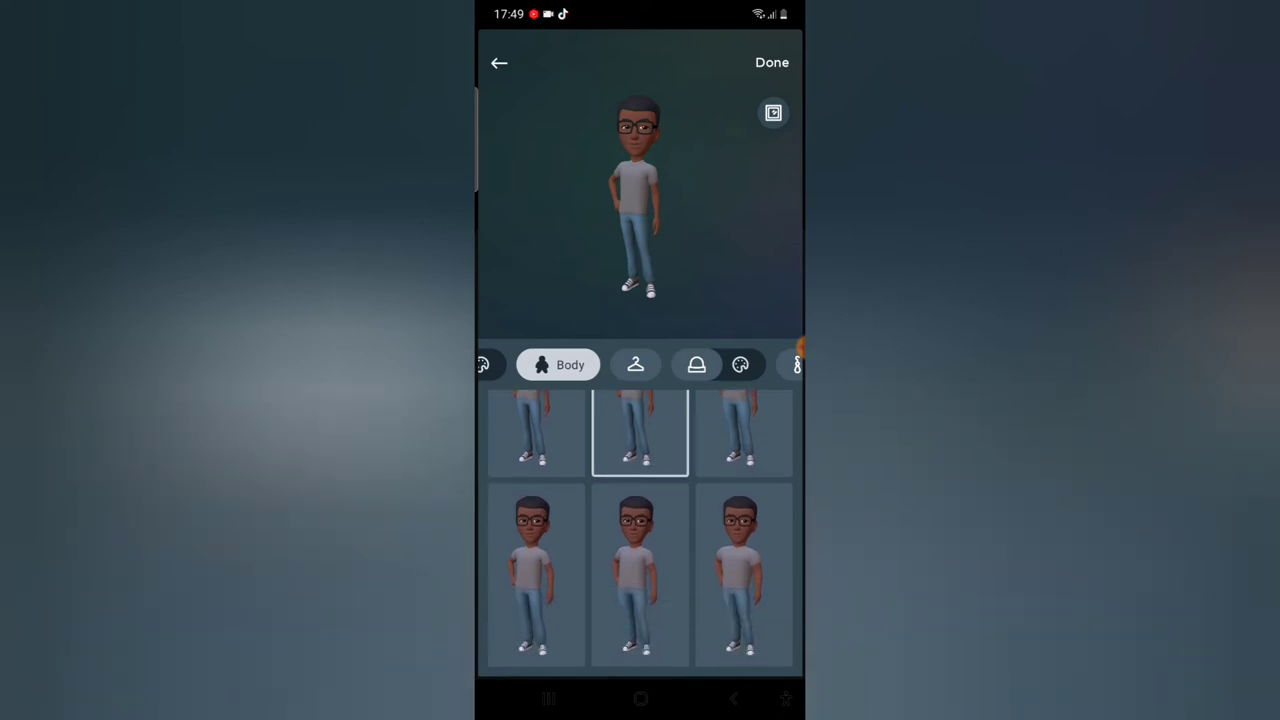
pyautogui.click(536, 576)
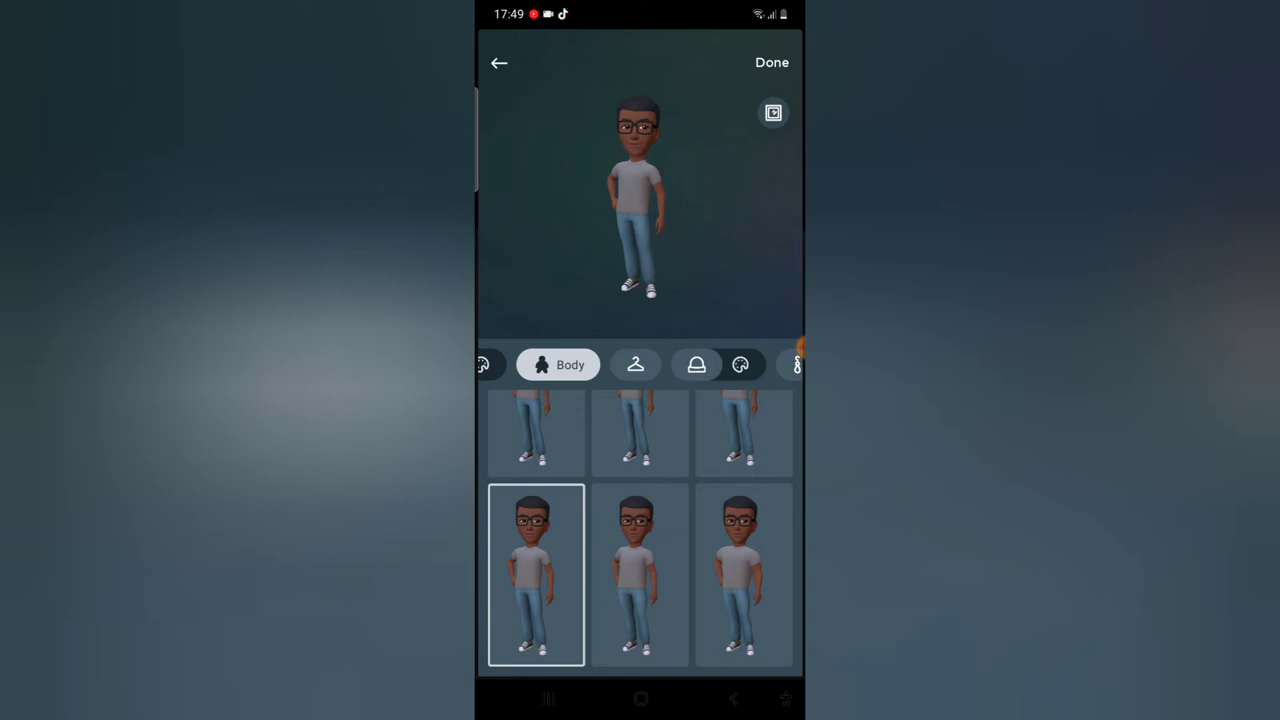
pyautogui.click(636, 364)
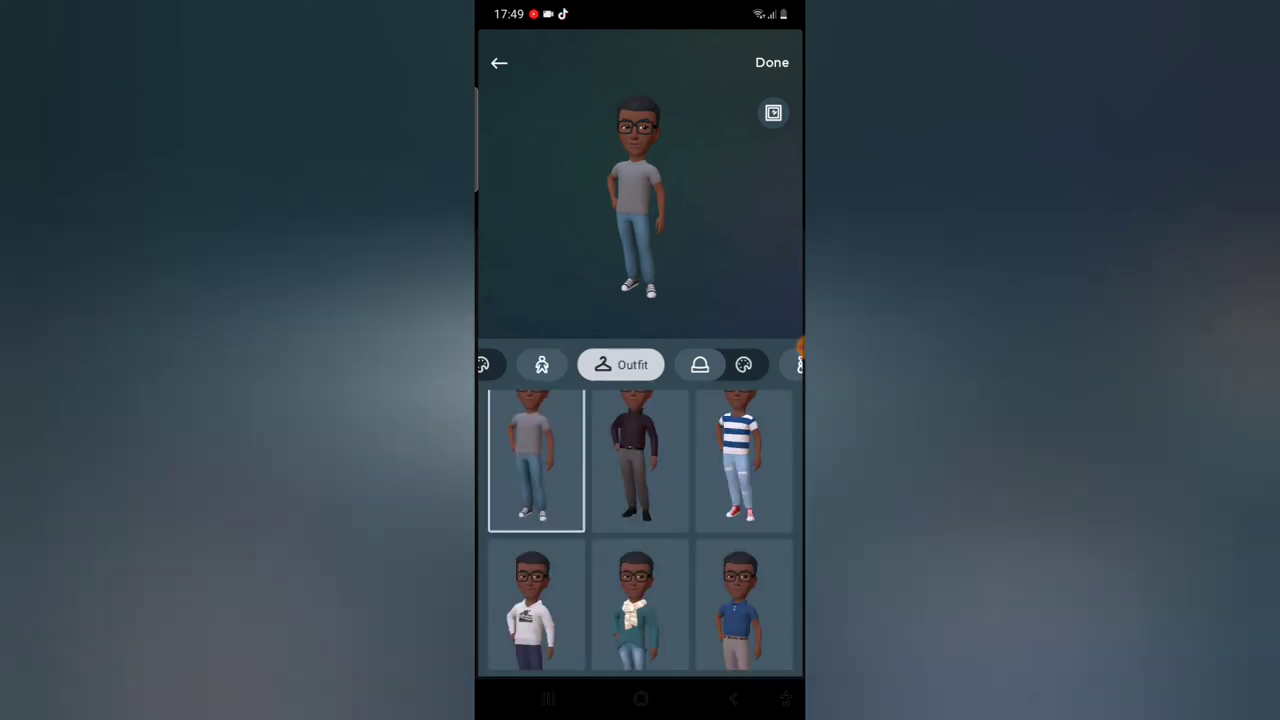
# Step: Dress the avatar in the dark tracksuit outfit and browse further down the Outfit grid
pyautogui.scroll(-3)
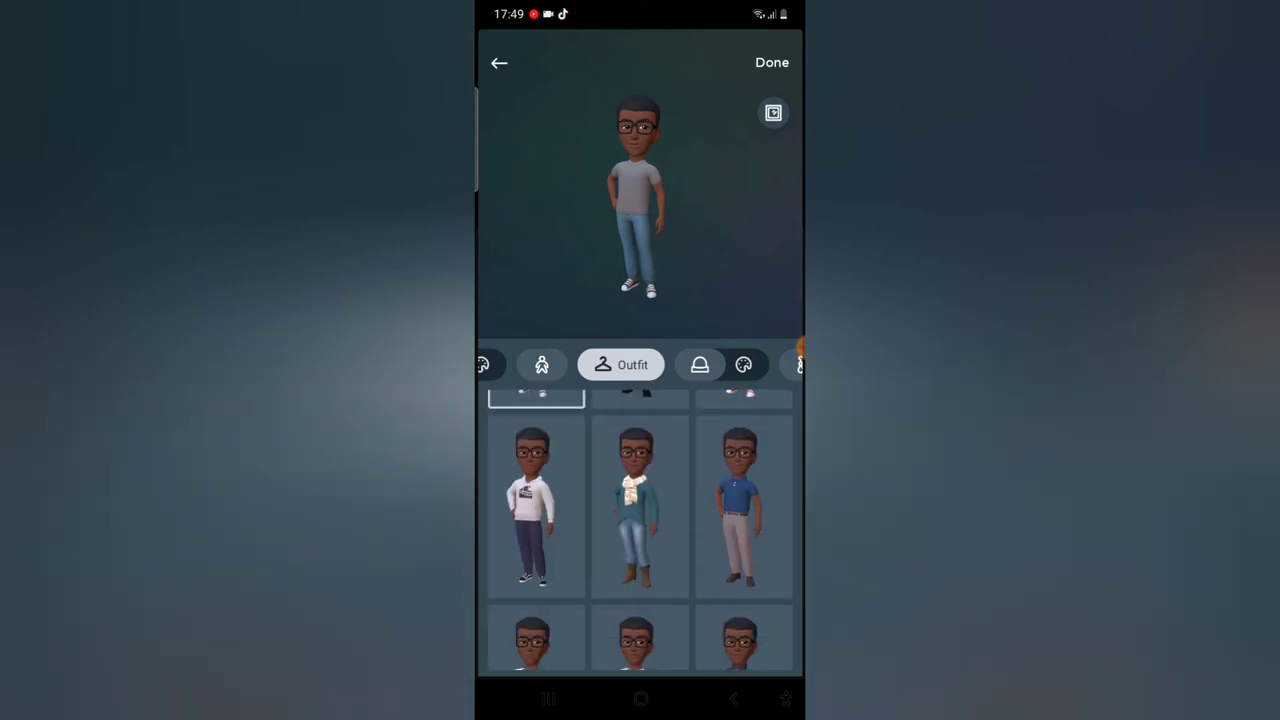
pyautogui.click(744, 560)
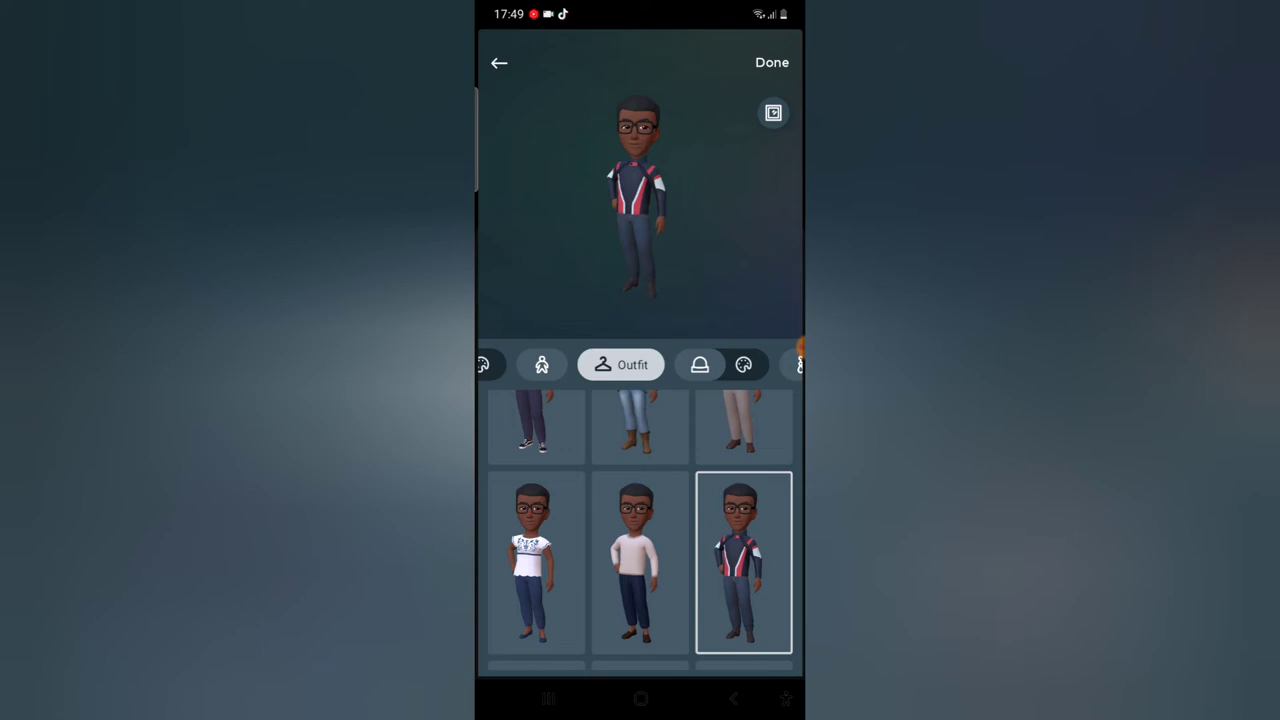
pyautogui.scroll(-3)
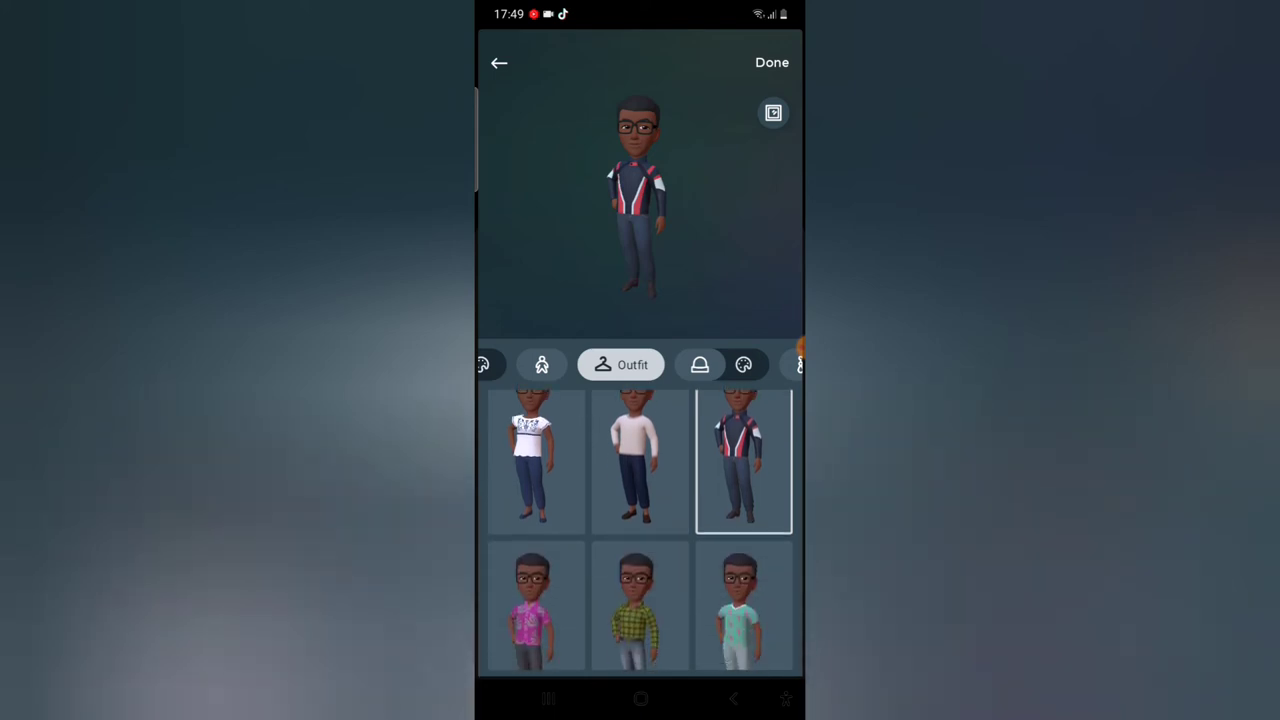
pyautogui.scroll(-3)
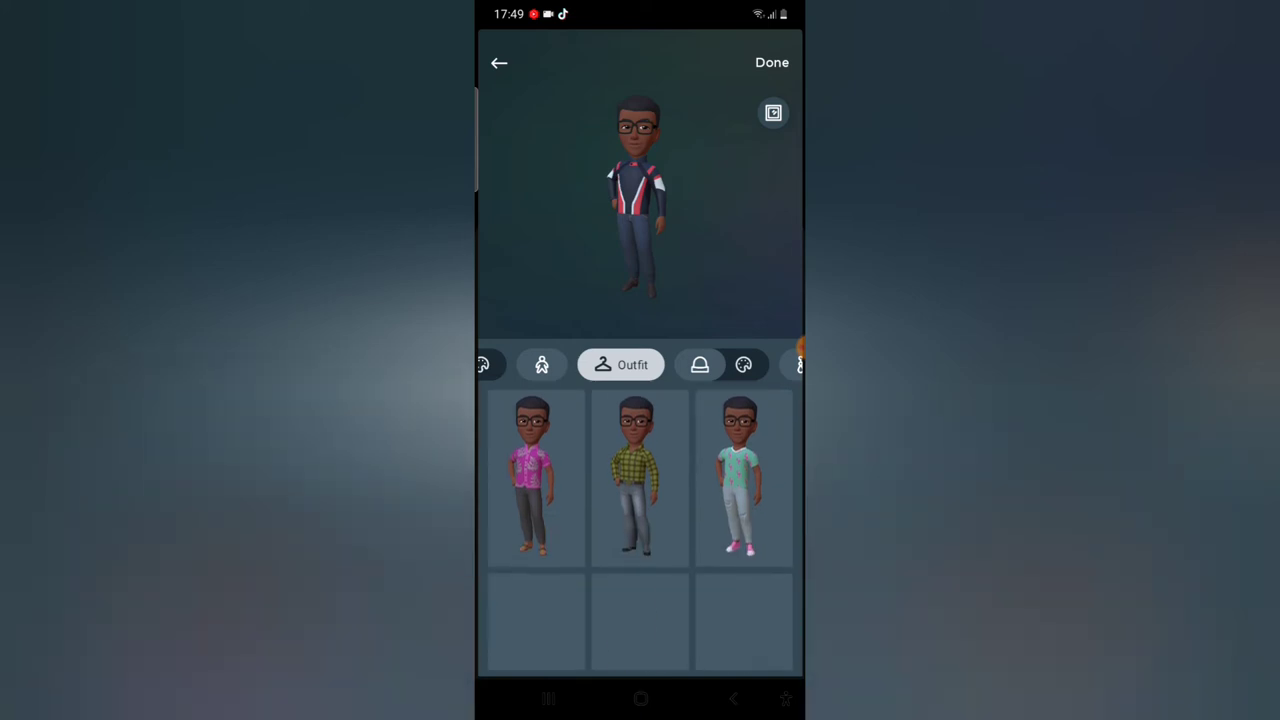
pyautogui.scroll(-3)
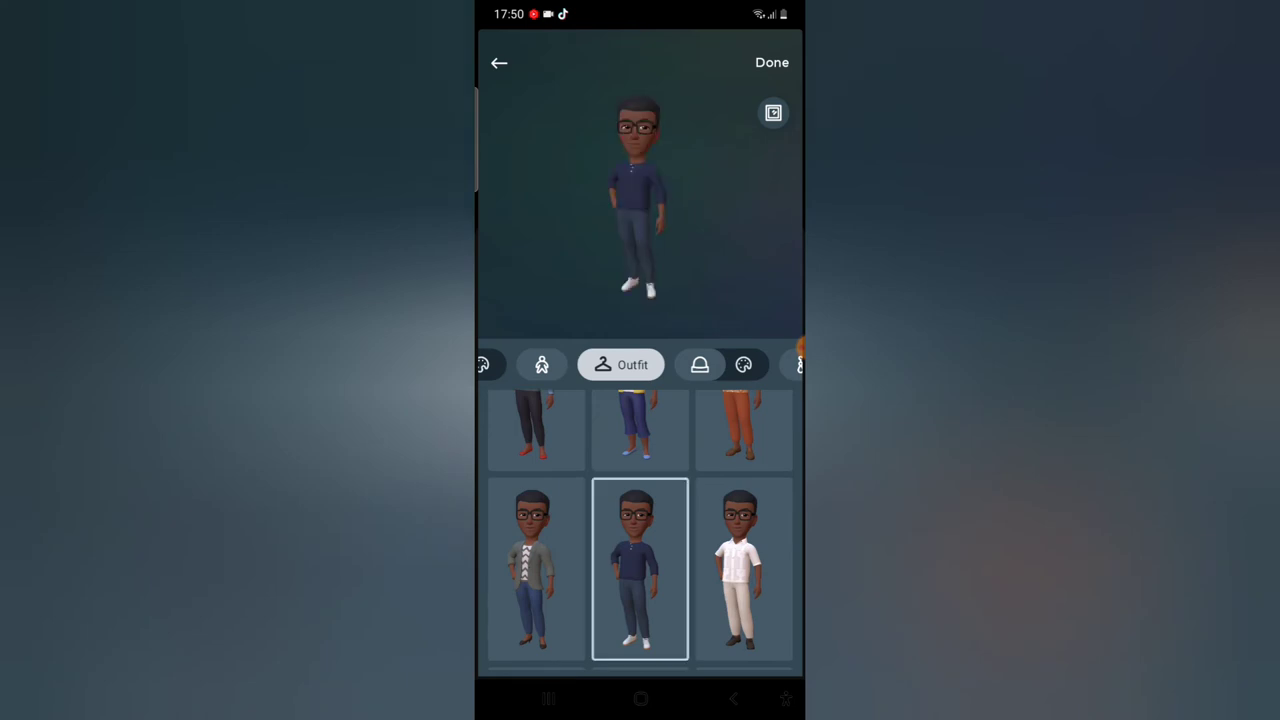
pyautogui.scroll(-3)
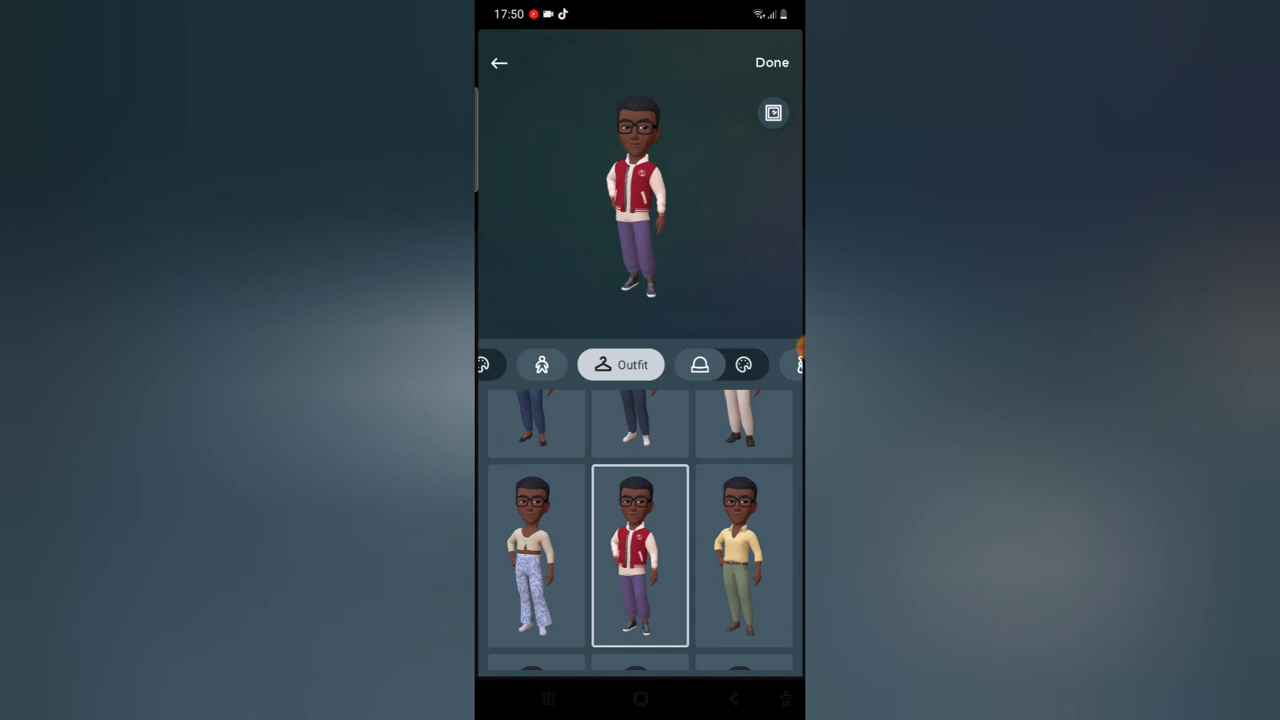
pyautogui.scroll(-3)
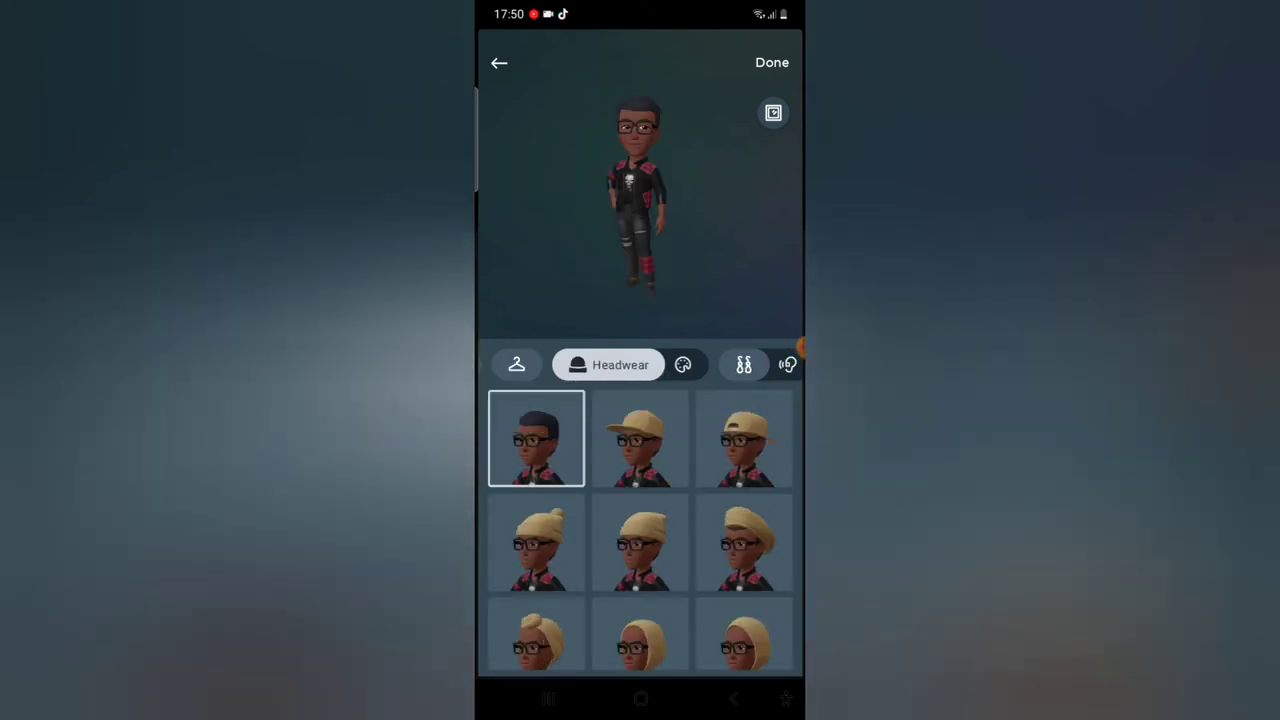
# Step: Finish editing with Done and confirm SAVE CHANGES to keep the avatar edits
pyautogui.click(684, 364)
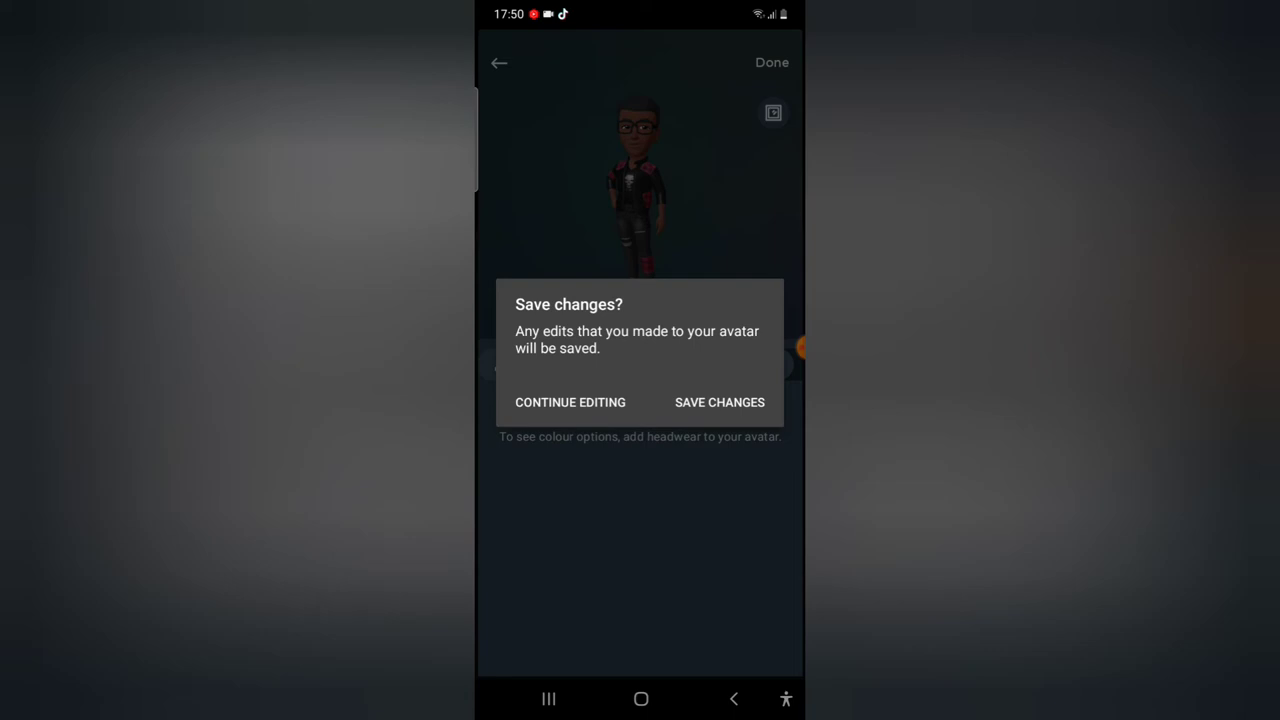
pyautogui.click(720, 402)
pyautogui.write('Hello bro')
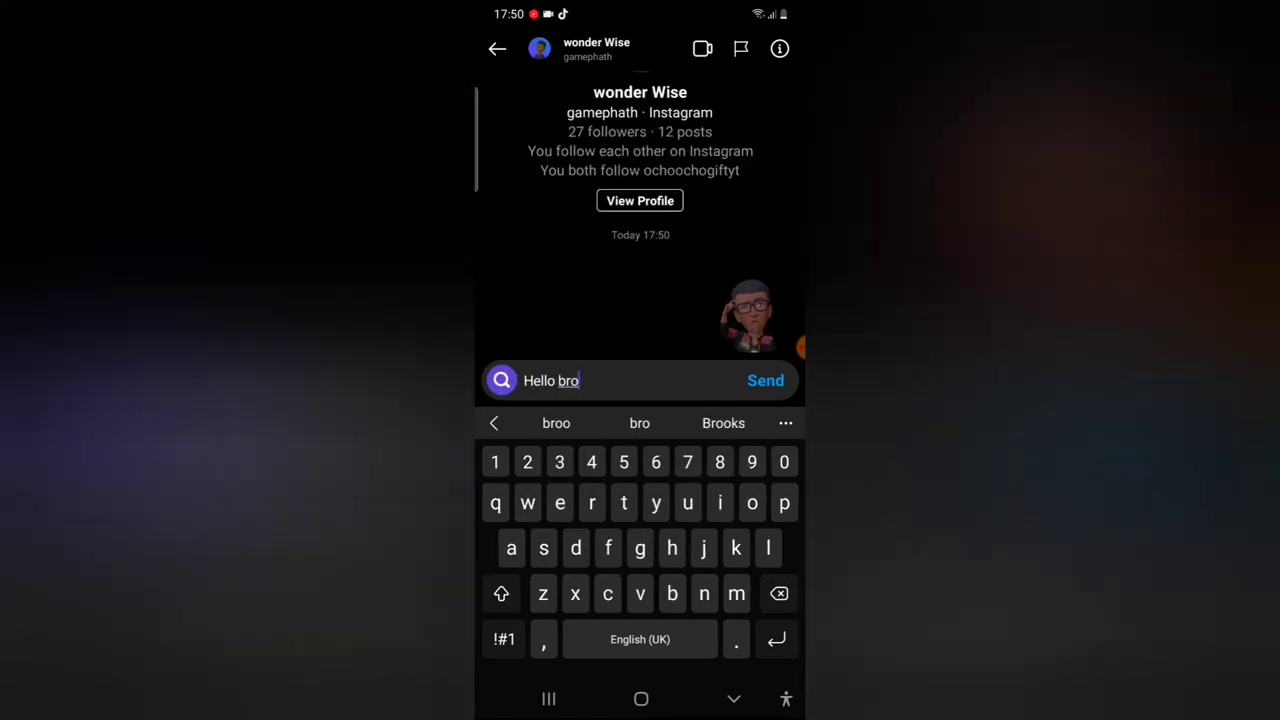
pyautogui.click(764, 380)
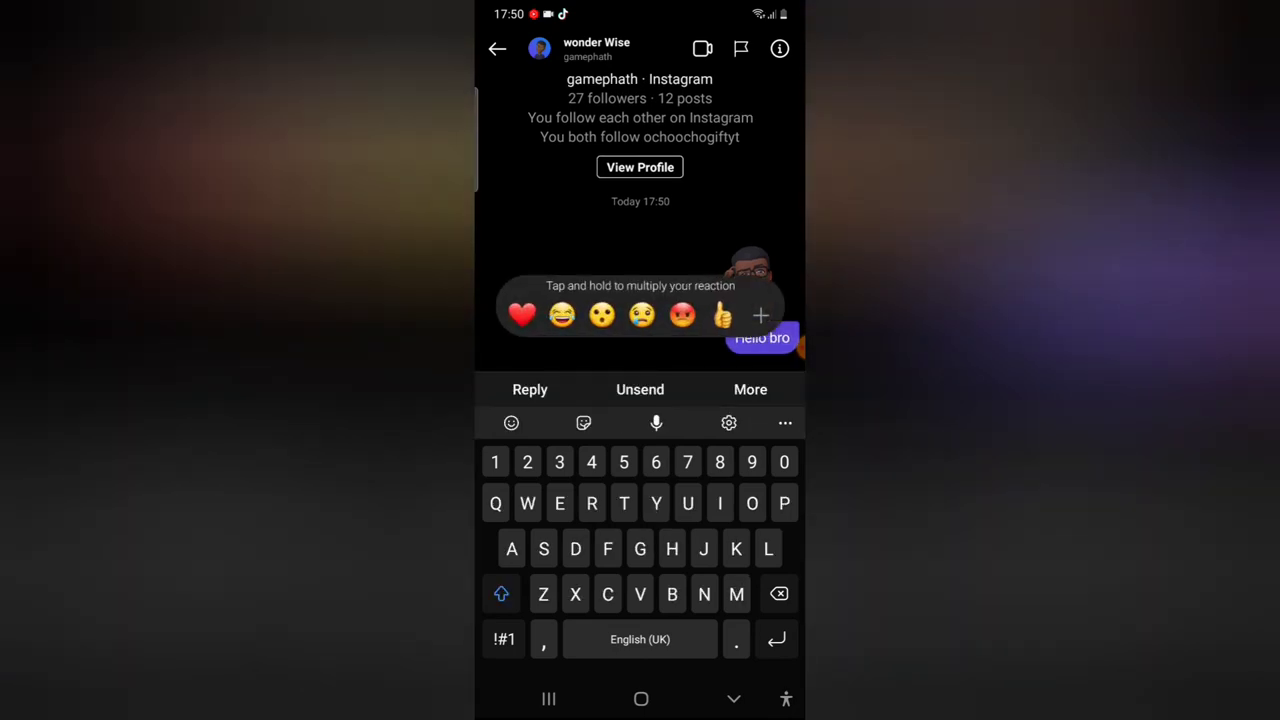
pyautogui.click(512, 422)
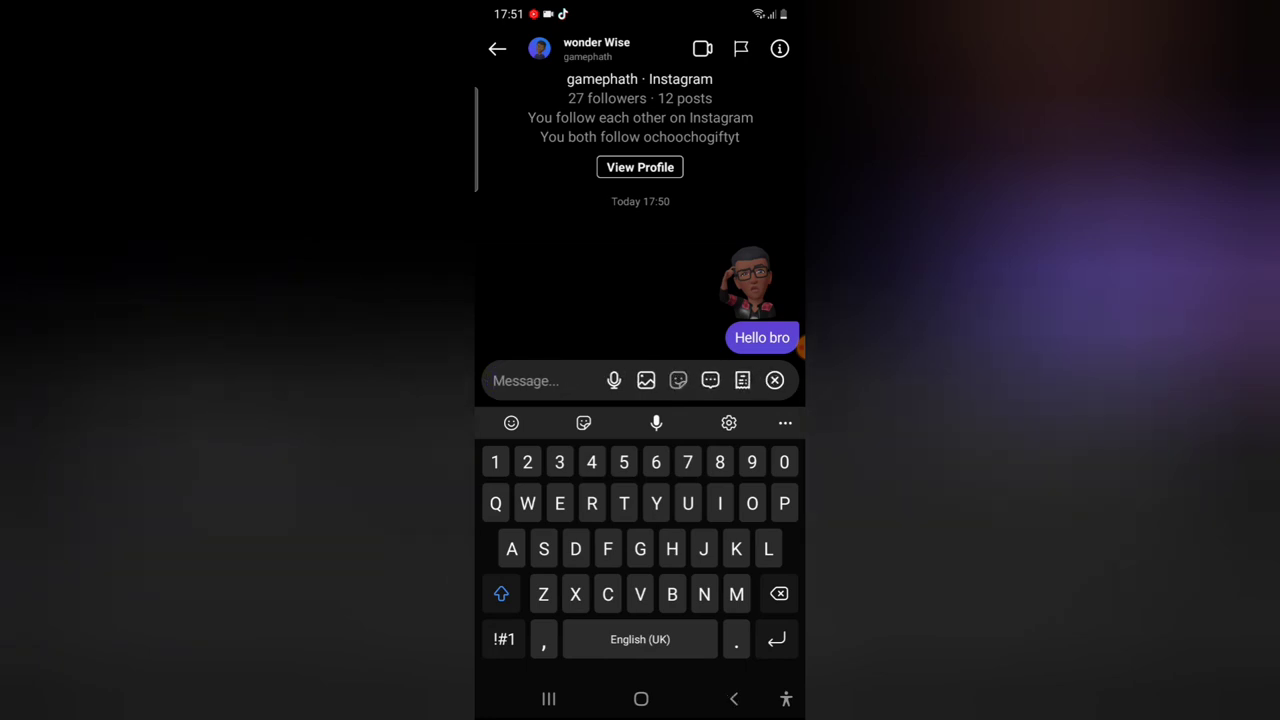
# Step: Show the AVATAR sticker set in the chat and search it for 'goodnight', then erase the term
pyautogui.click(678, 380)
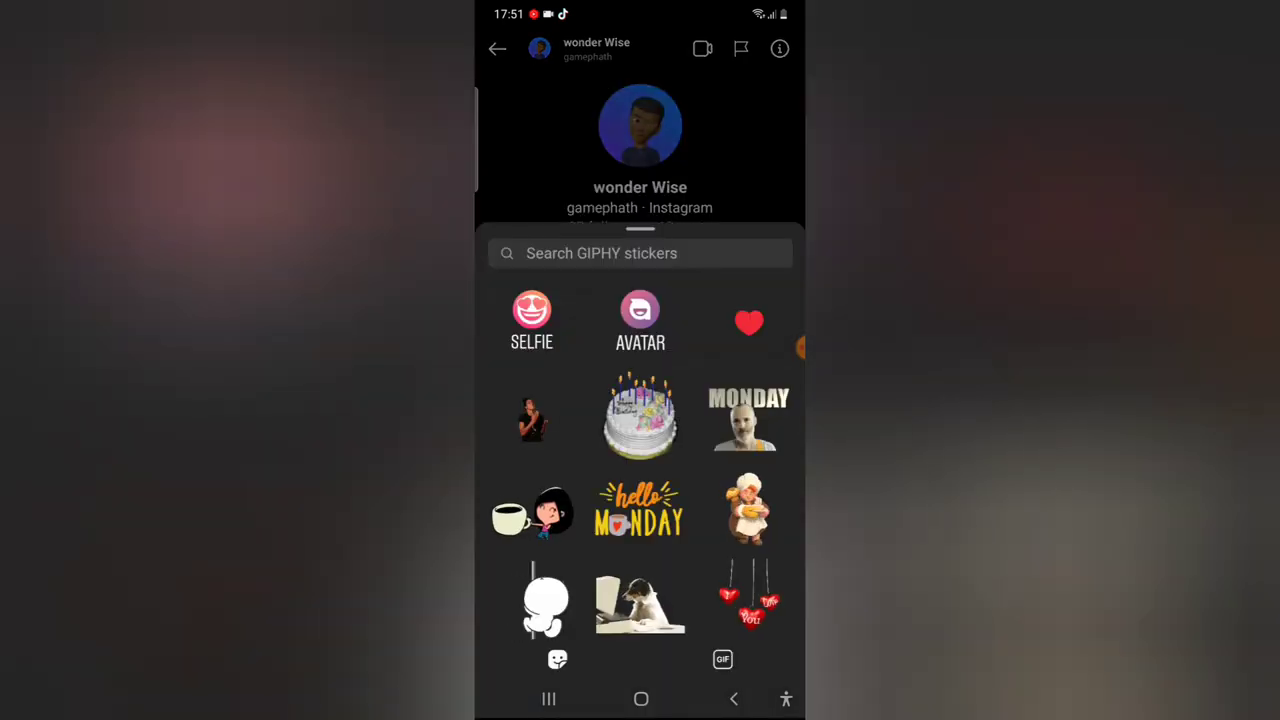
pyautogui.click(640, 310)
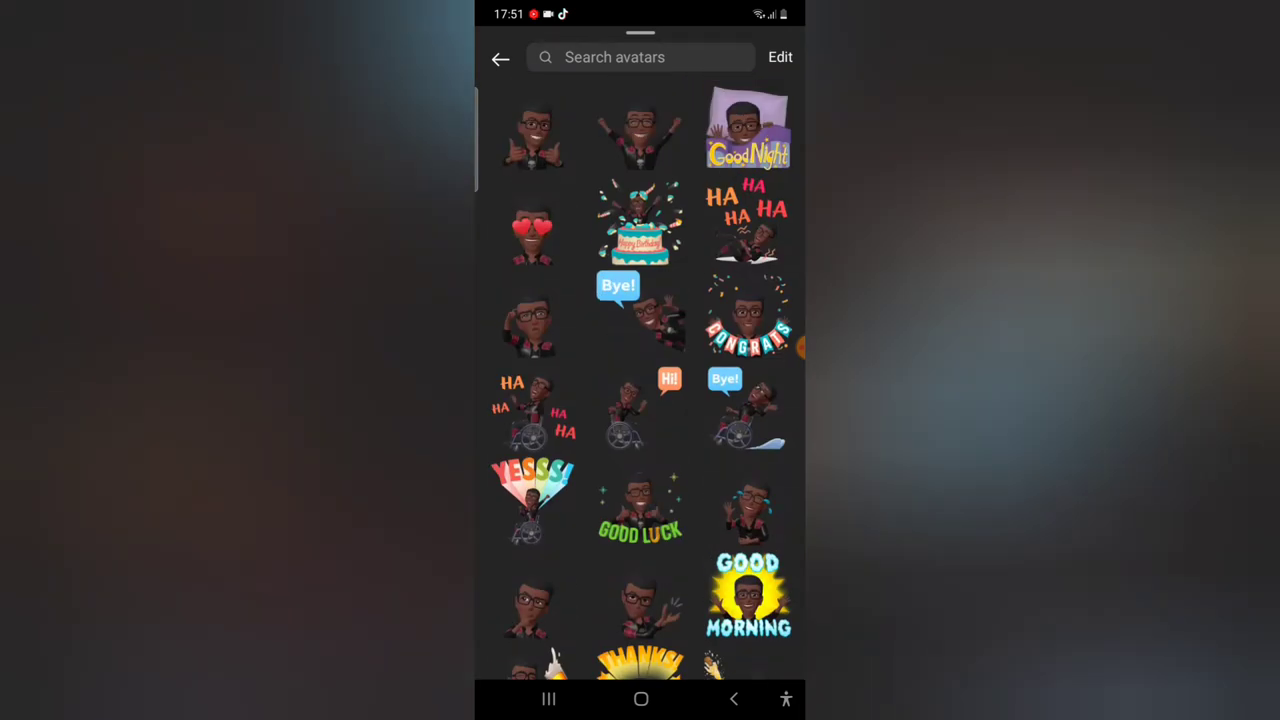
pyautogui.write('g')
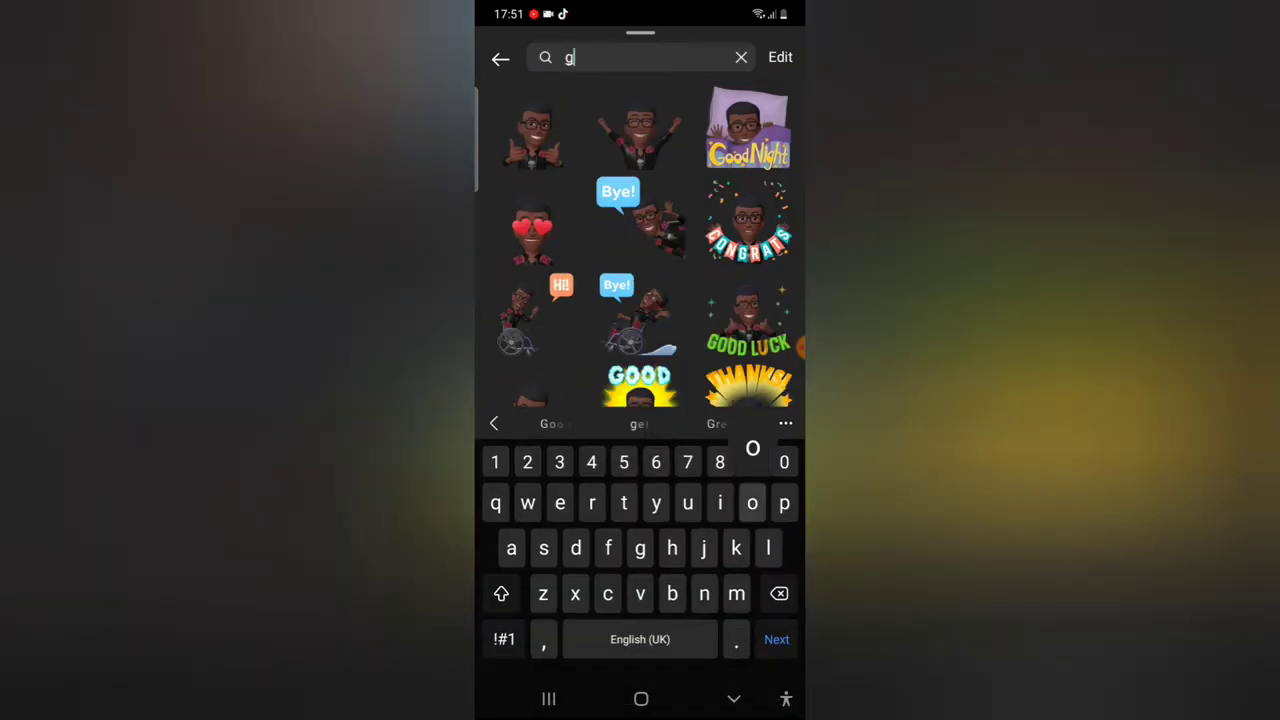
pyautogui.write('oodnig')
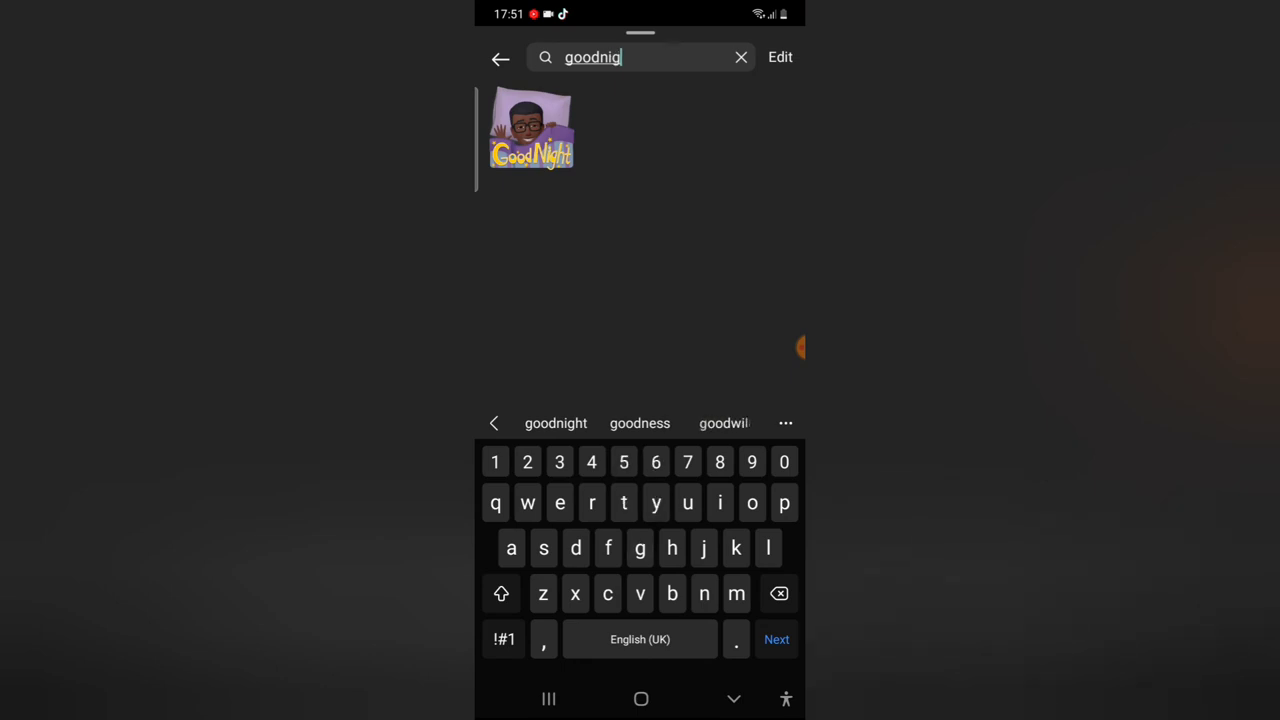
pyautogui.write('h')
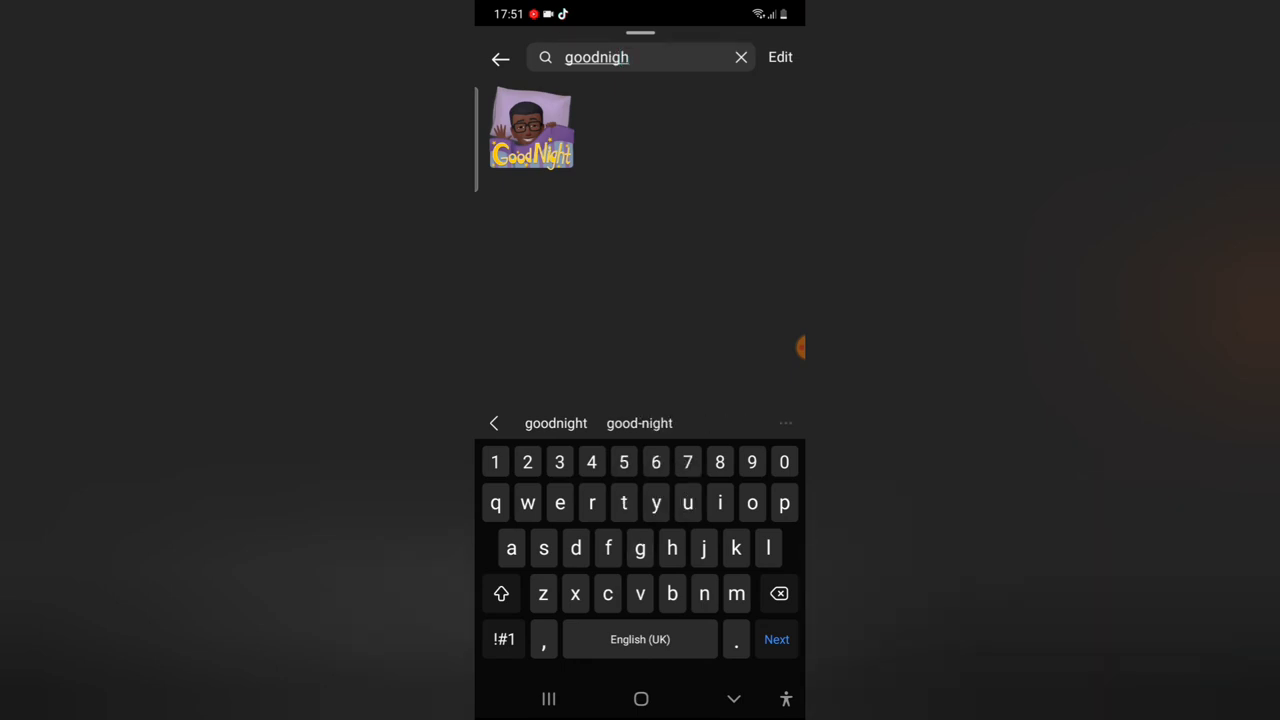
pyautogui.press('Backspace')
pyautogui.write('birt')
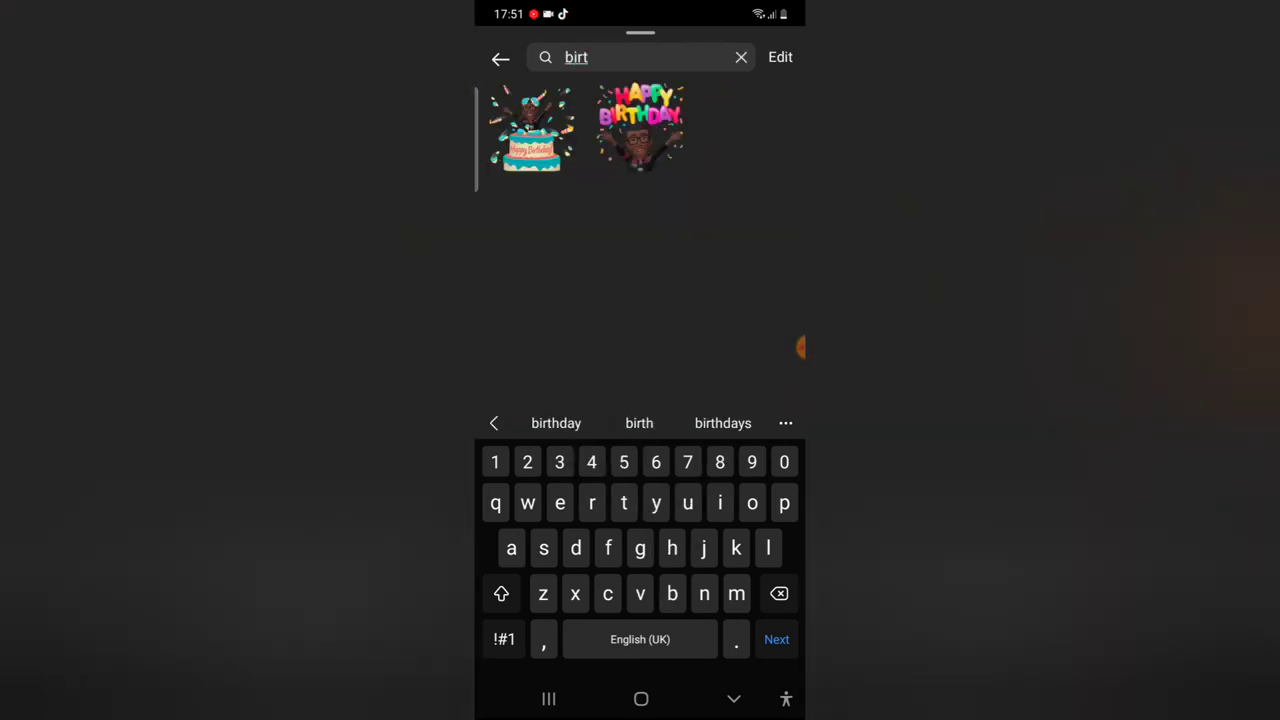
# Step: Try a 'birthday' search, then clear the field so the full avatar sticker set shows again
pyautogui.click(556, 424)
pyautogui.write('n')
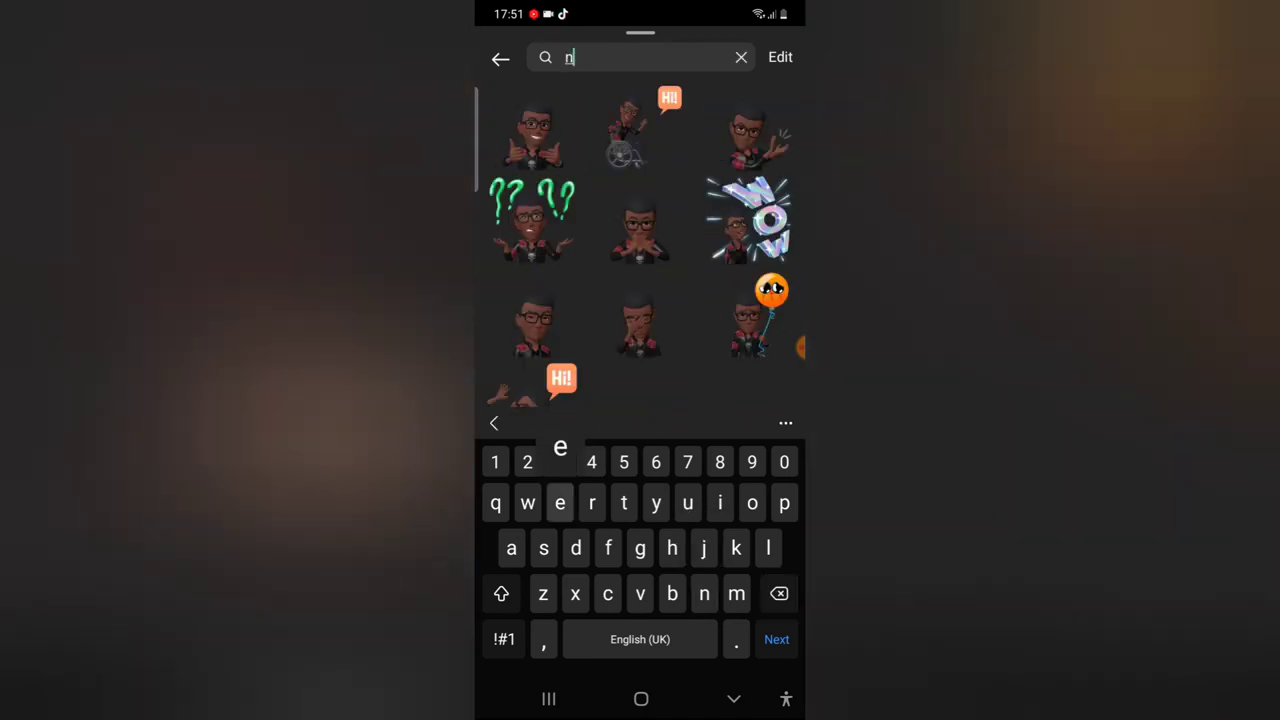
pyautogui.write('e')
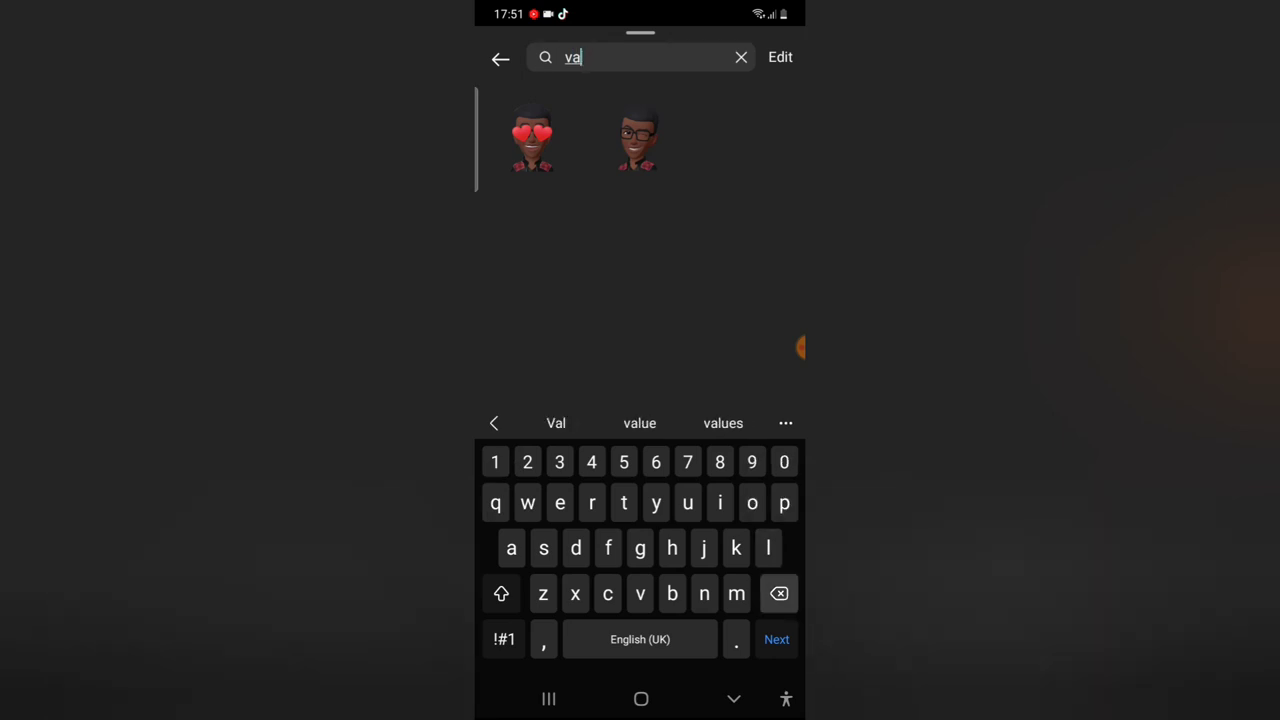
pyautogui.click(740, 56)
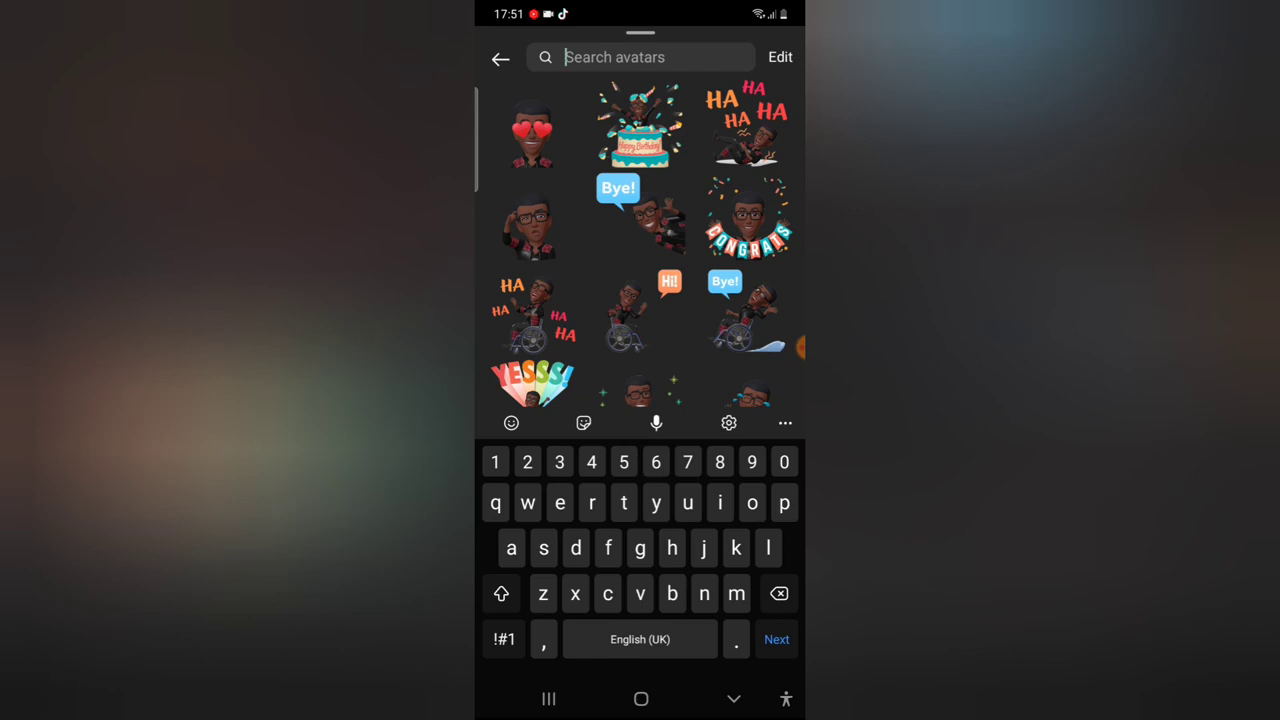
# Step: Send the champagne-popping avatar sticker into the wonder Wise chat
pyautogui.scroll(-3)
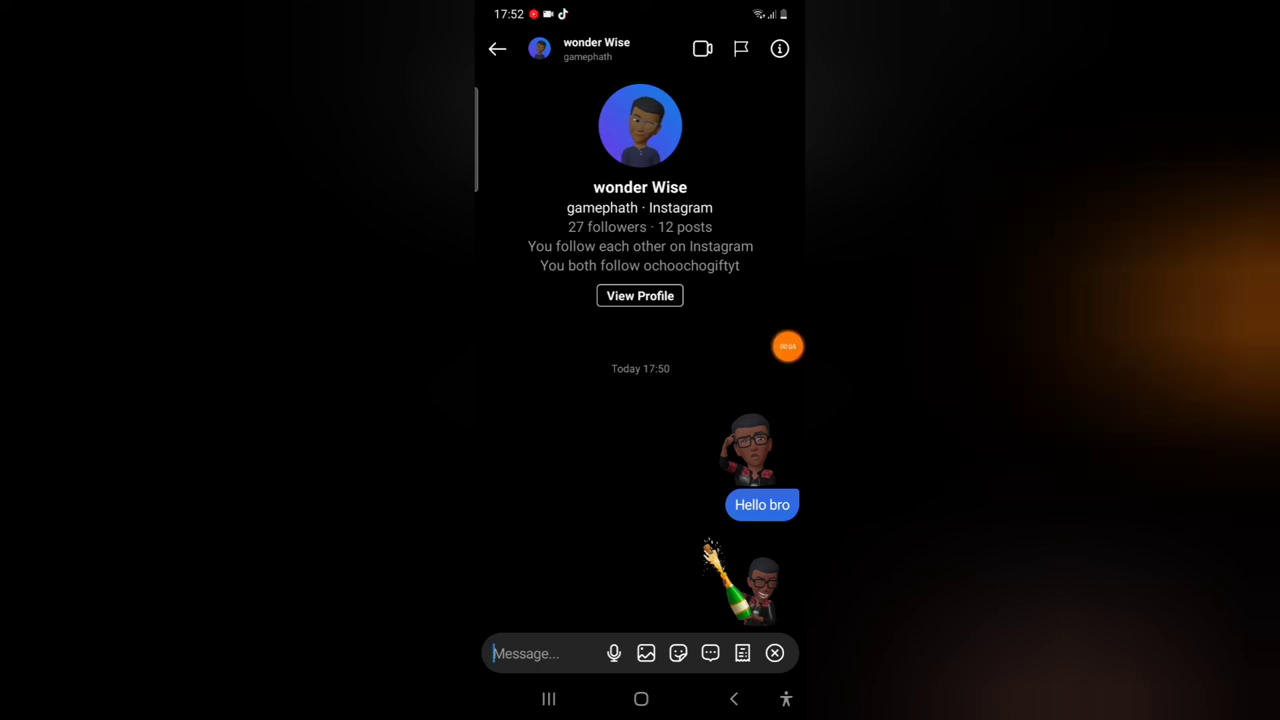
pyautogui.click(788, 346)
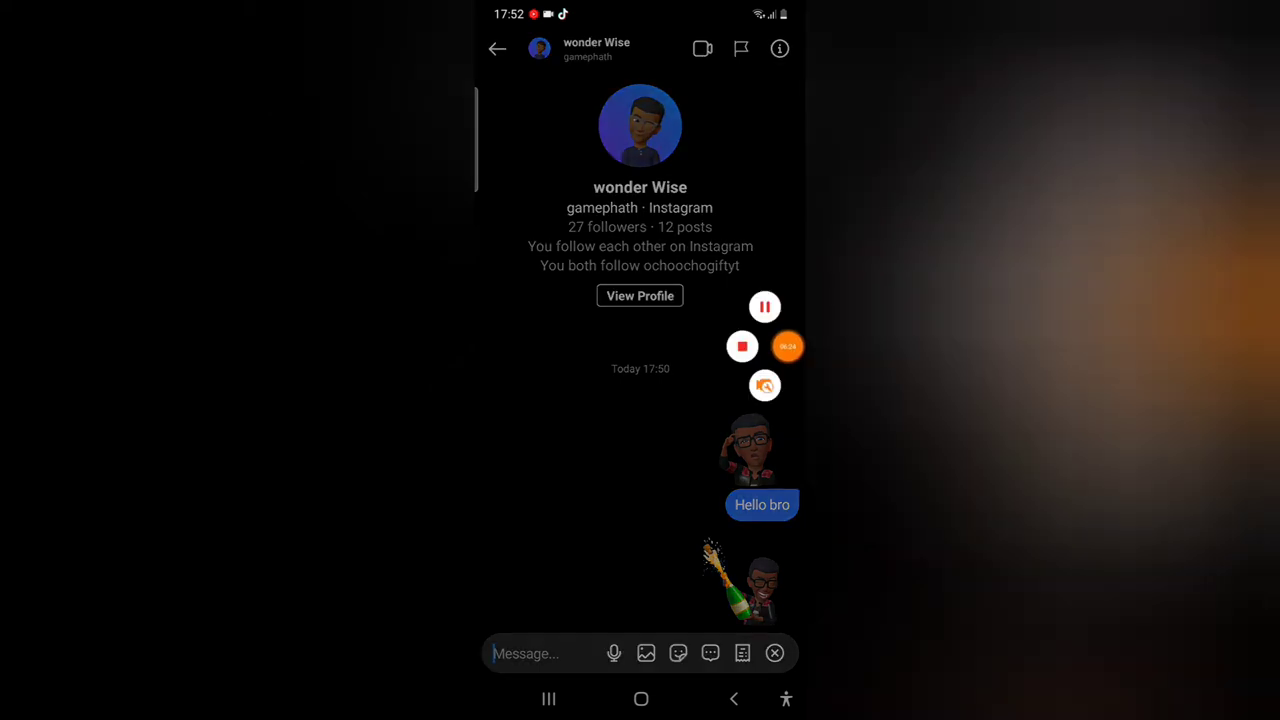